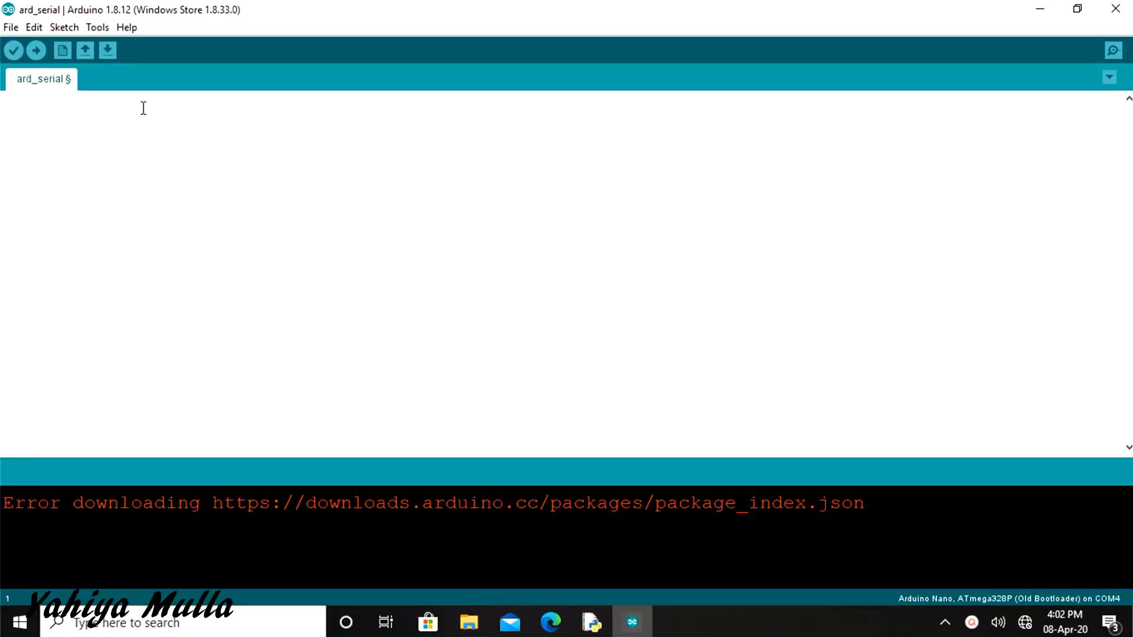
Define led as pin 7 and declare an int data variable.
type("#def")
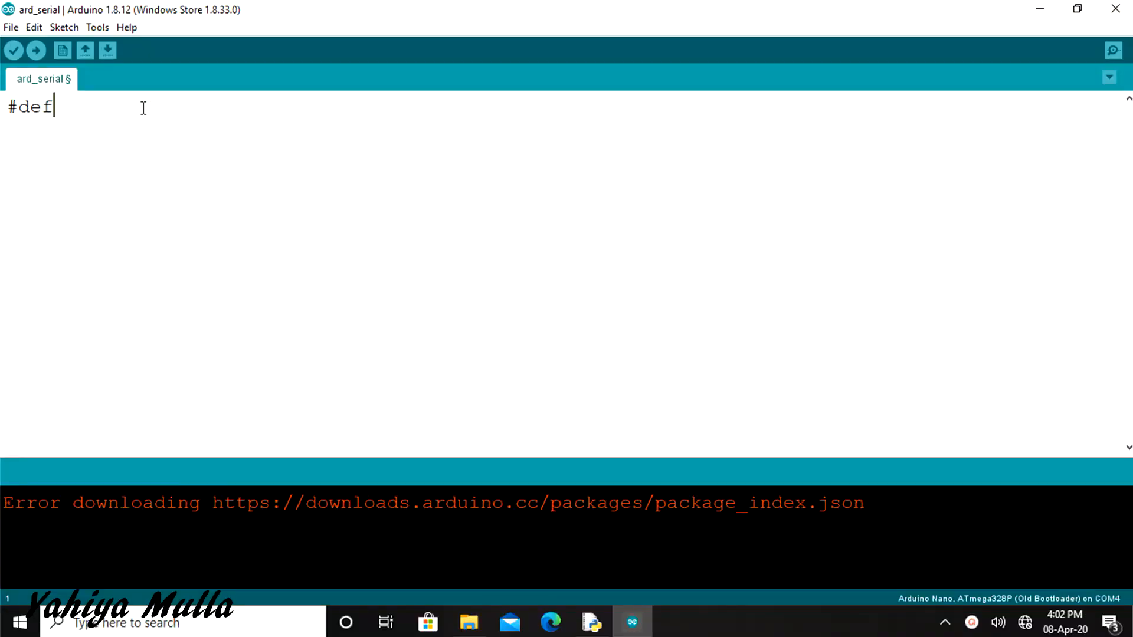
type("ine led 7")
type("int")
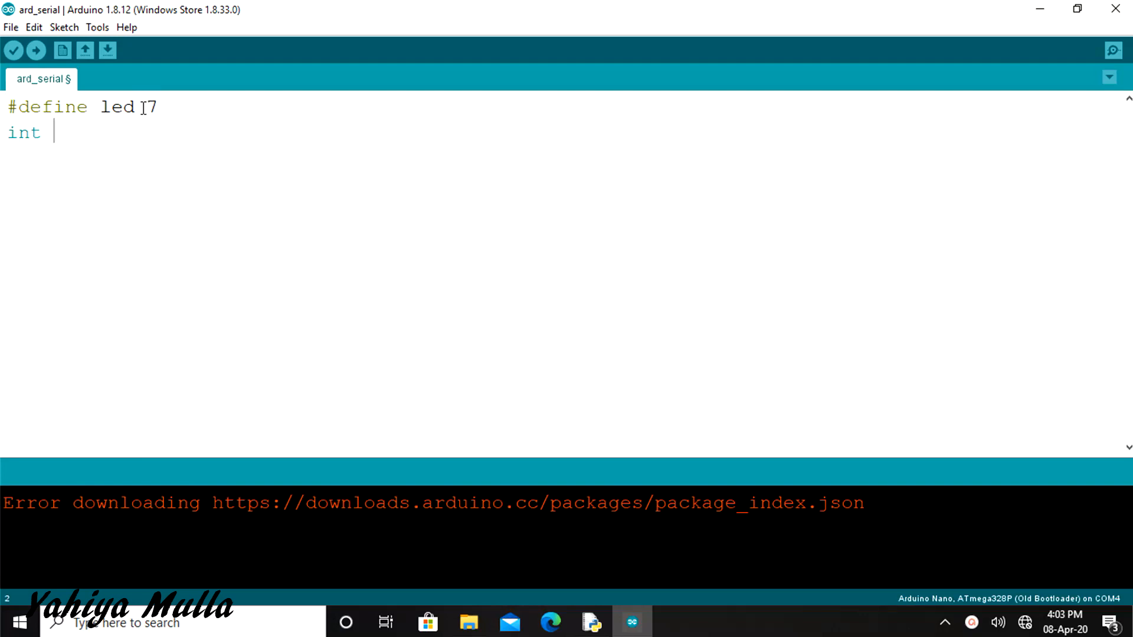
type("data;")
type("void setup(")
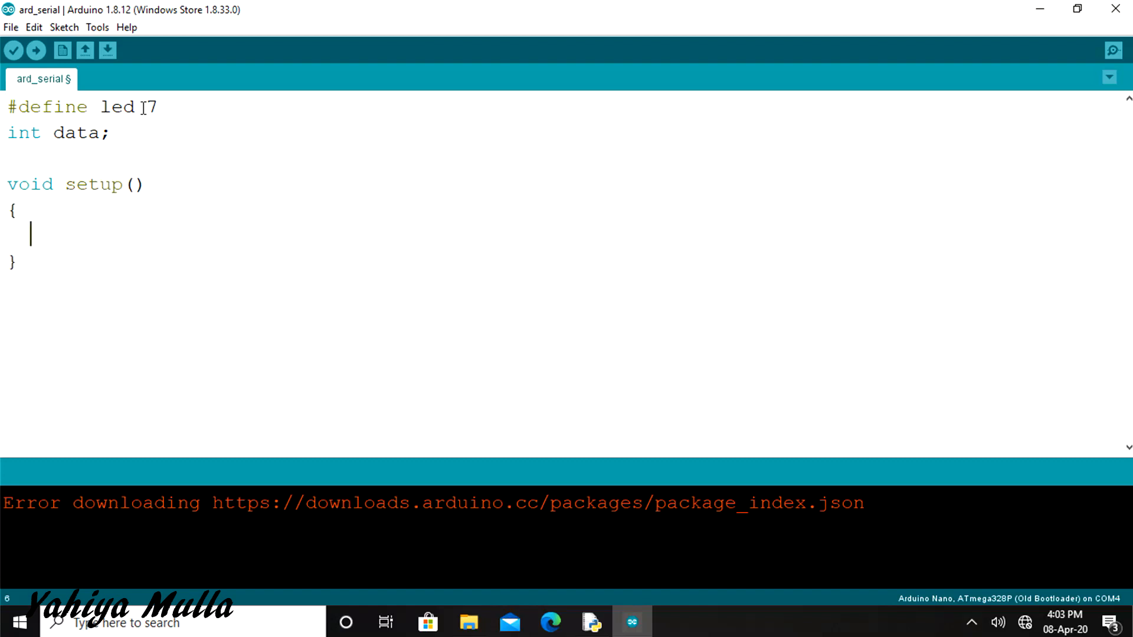
In setup(), set led and LED_BUILTIN as OUTPUT and start Serial at 9600 baud.
type("pinMode(led,")
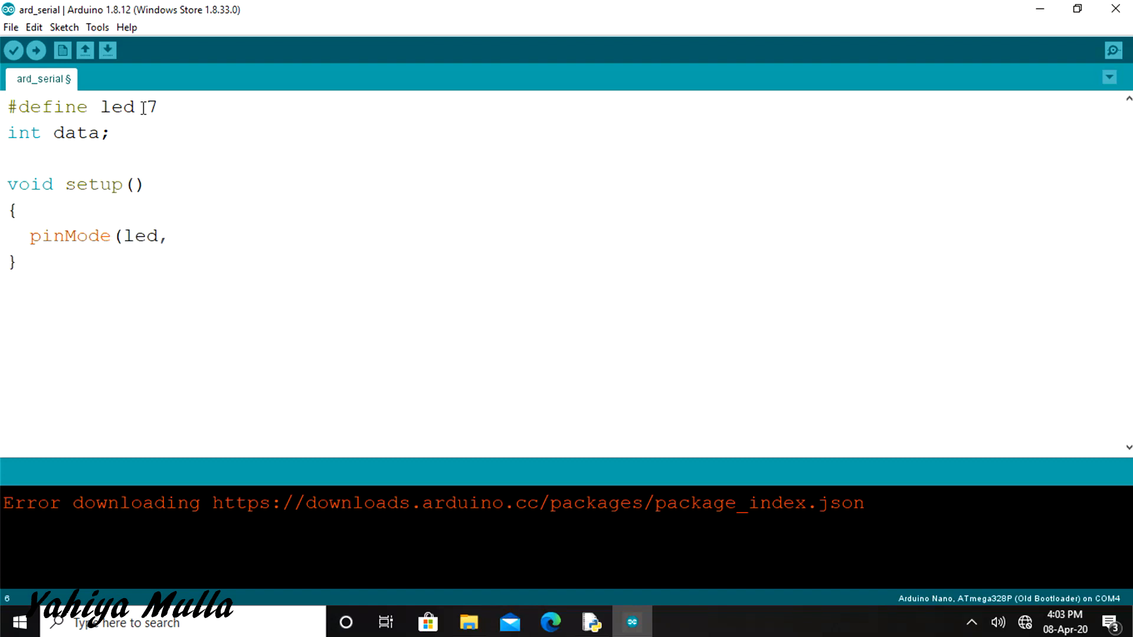
type("OUTPUT);")
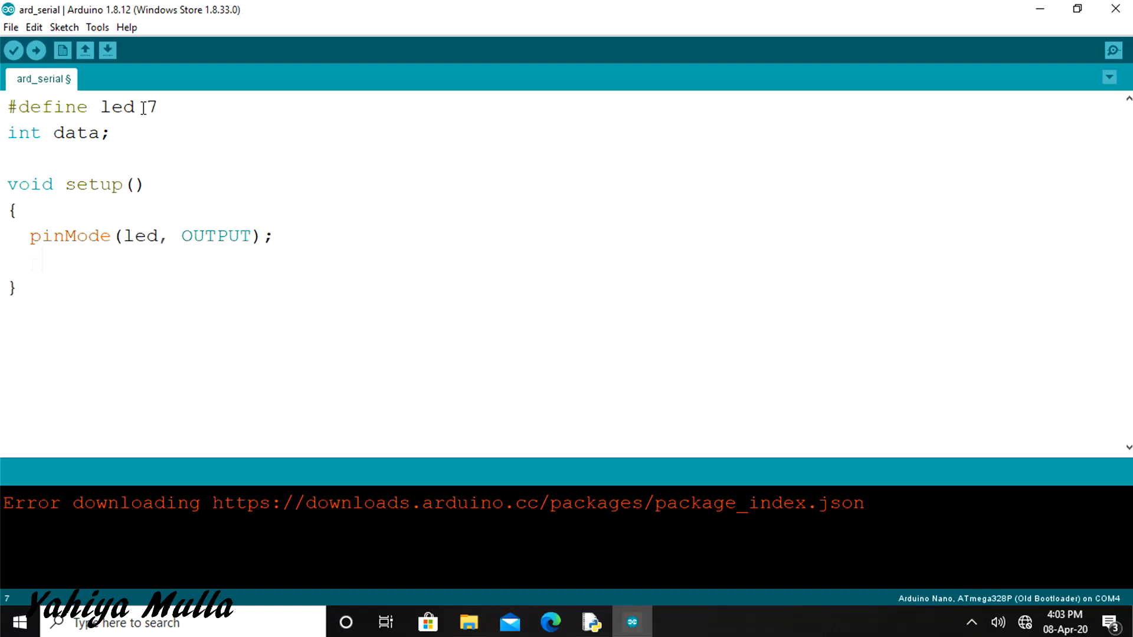
type("pinMode(LED")
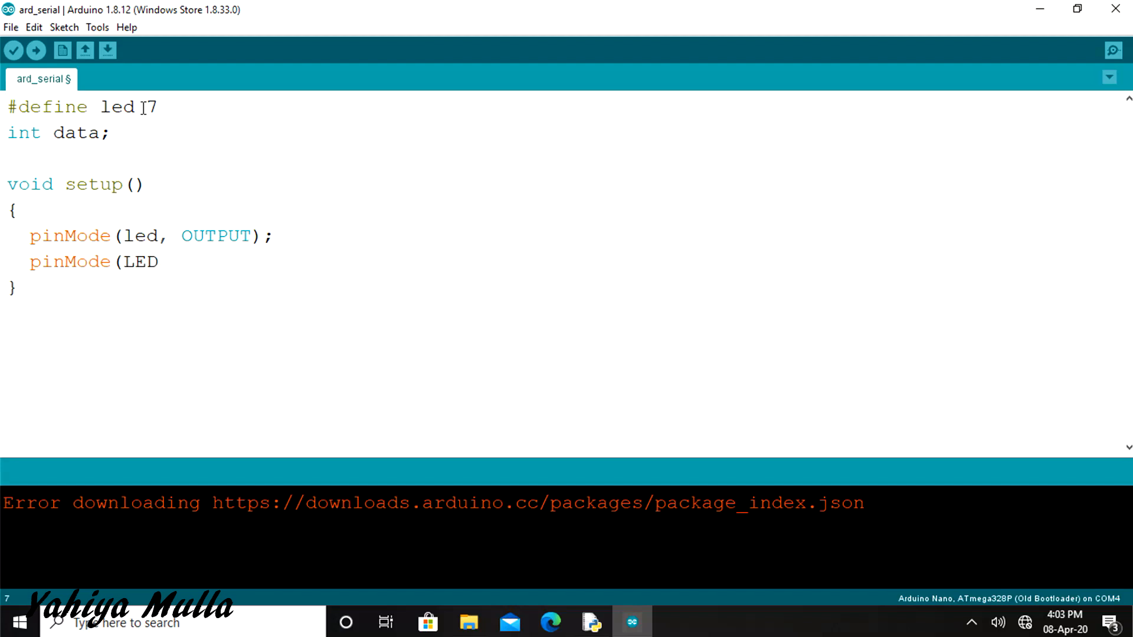
type("_BUILTIN,")
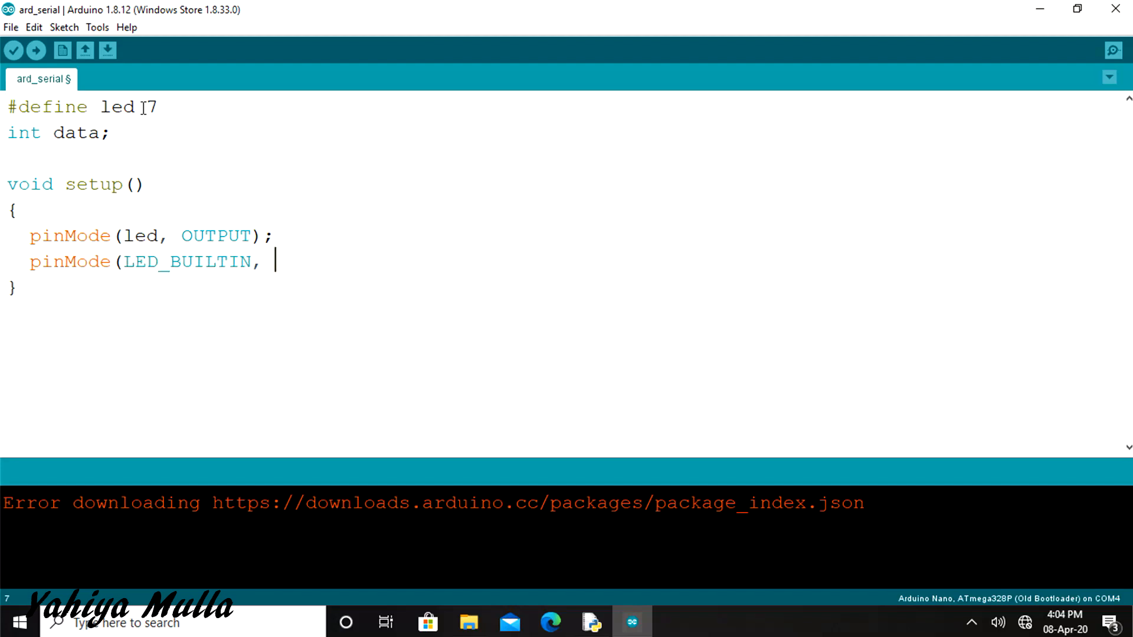
type("OUTPUT);")
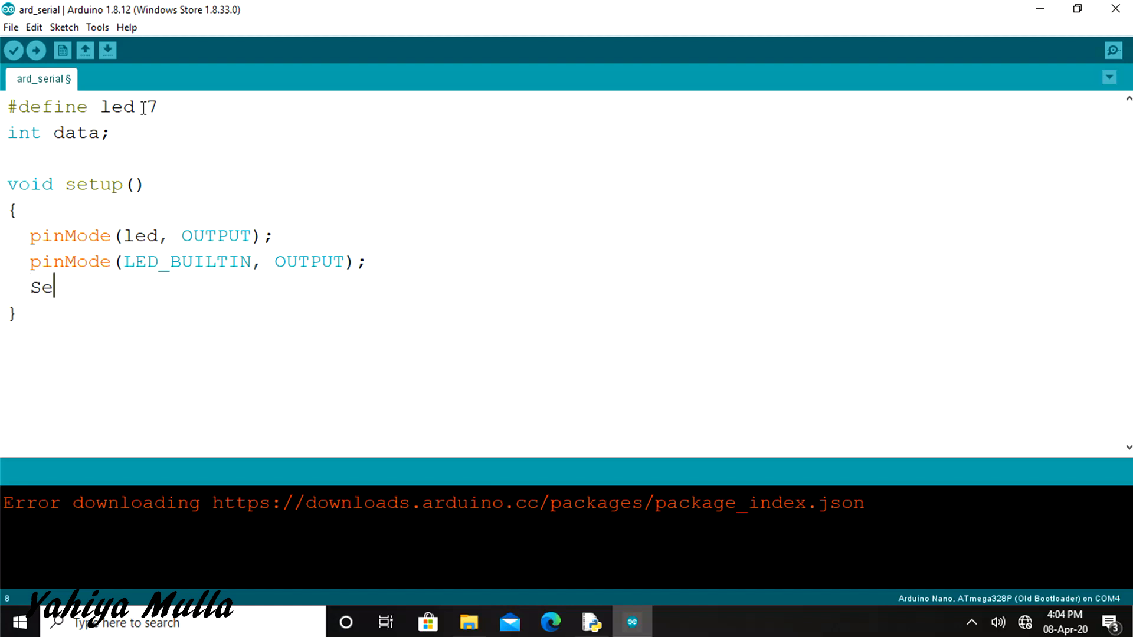
type("rial.")
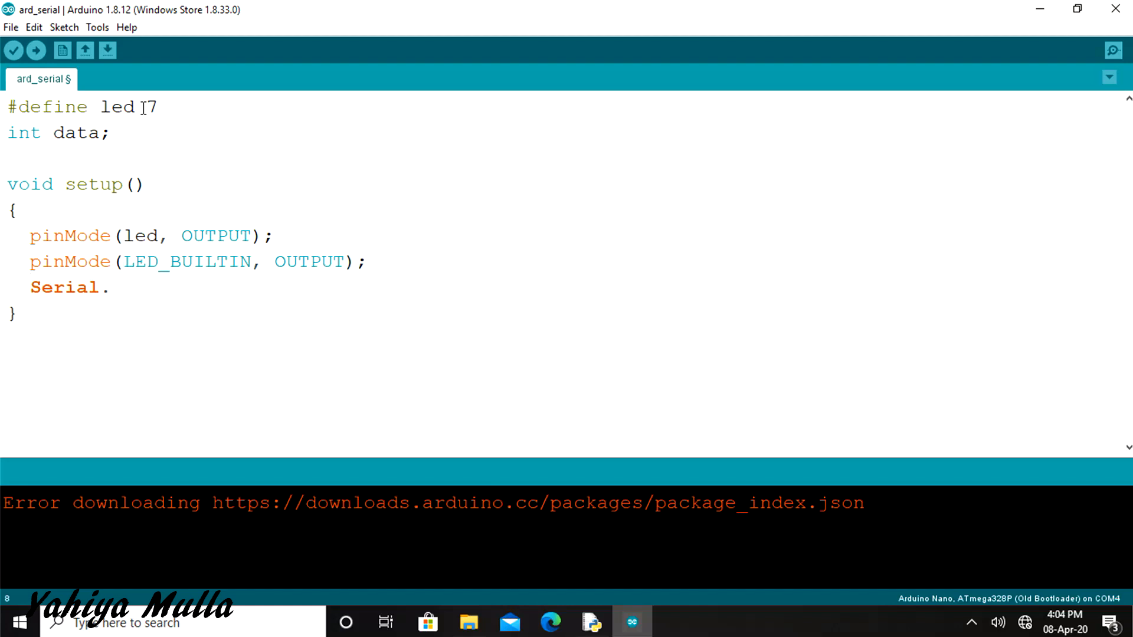
type("begin(")
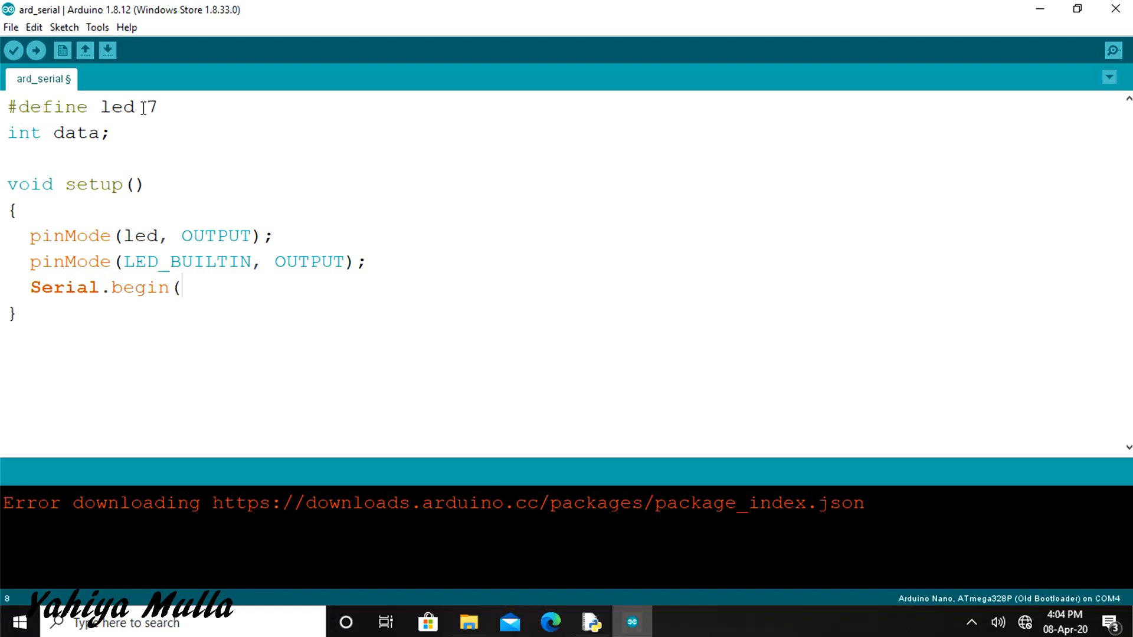
type("9600);")
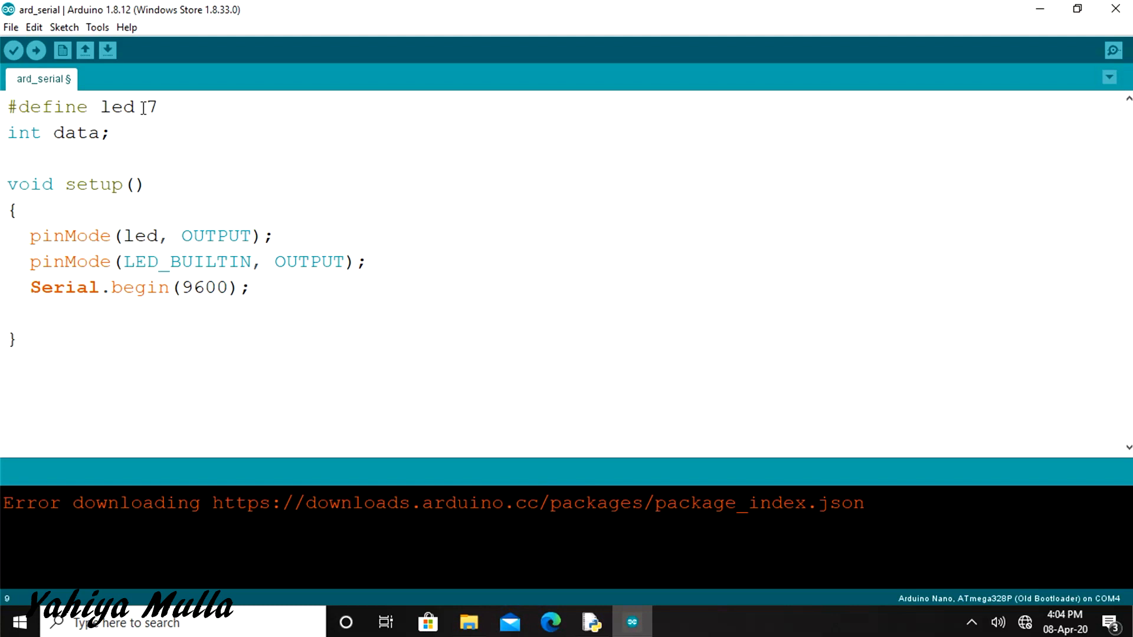
Drive led and LED_BUILTIN LOW in setup() and begin an empty loop() function.
type("digitalW")
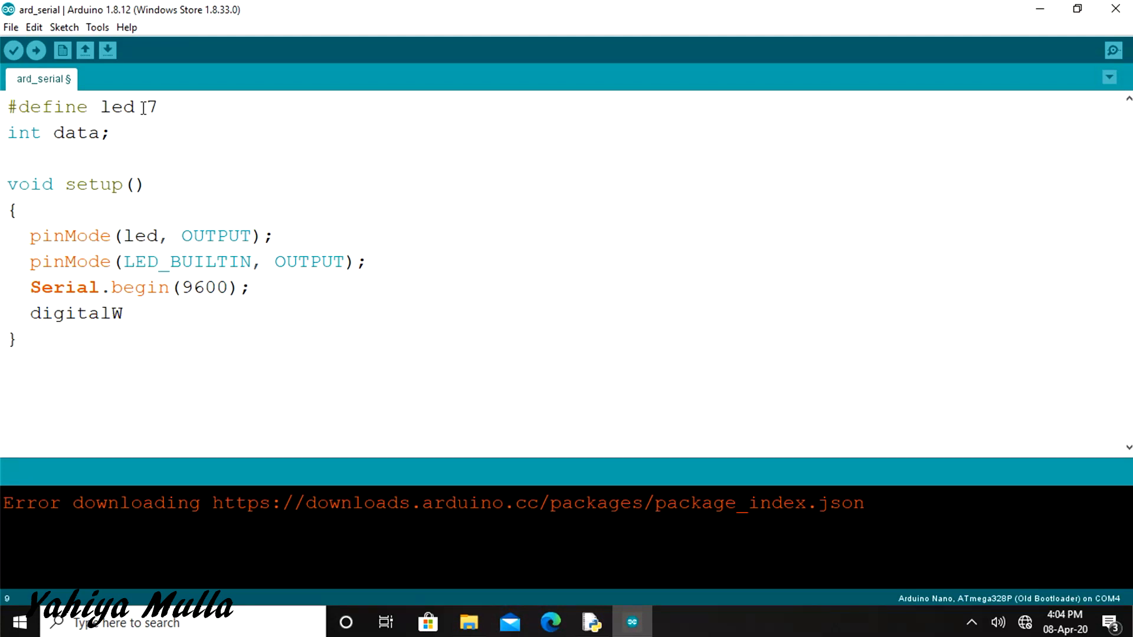
type("rite(led, LOW);")
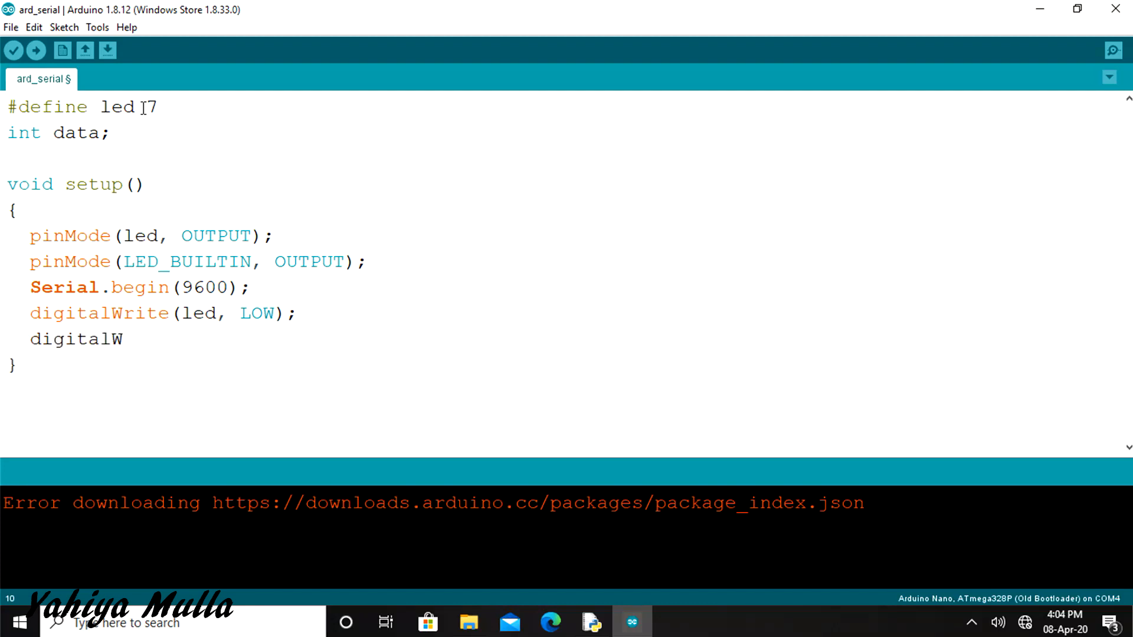
type("rite(LED_")
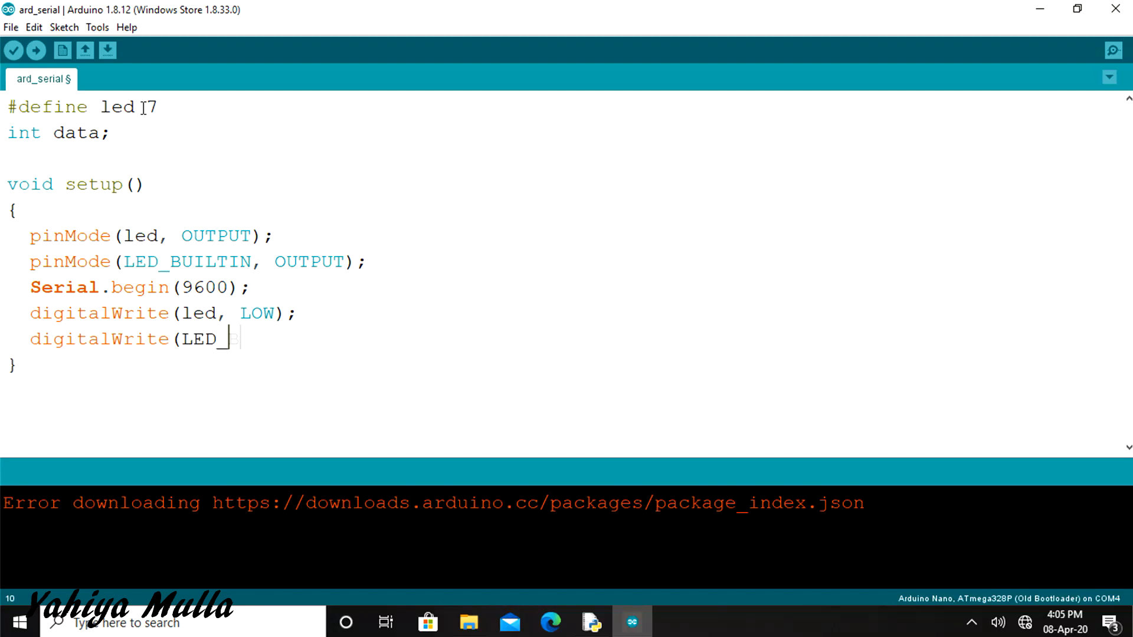
type("BUILTIN, LOW);")
type("void")
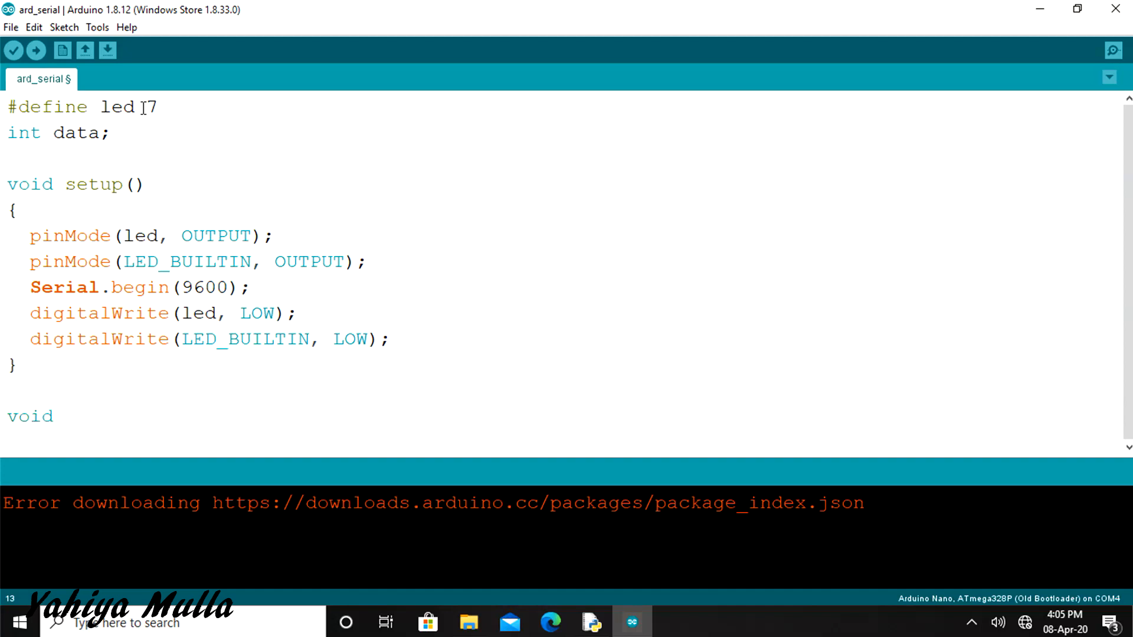
type("loop()")
type("w")
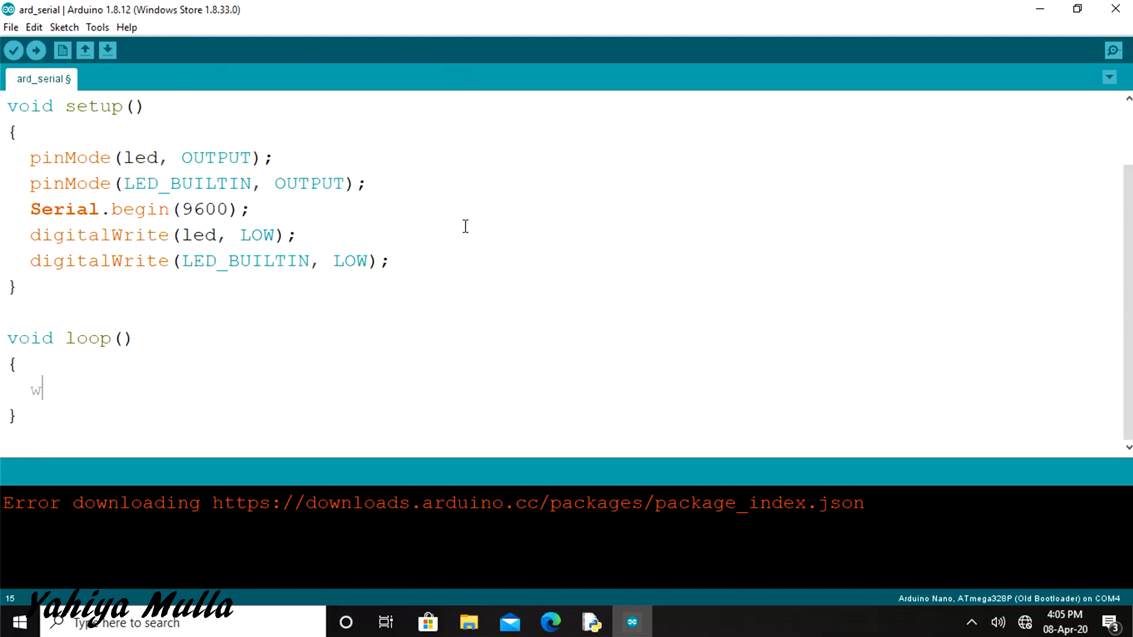
Loop while Serial.available() and read each byte into data.
type("hile(")
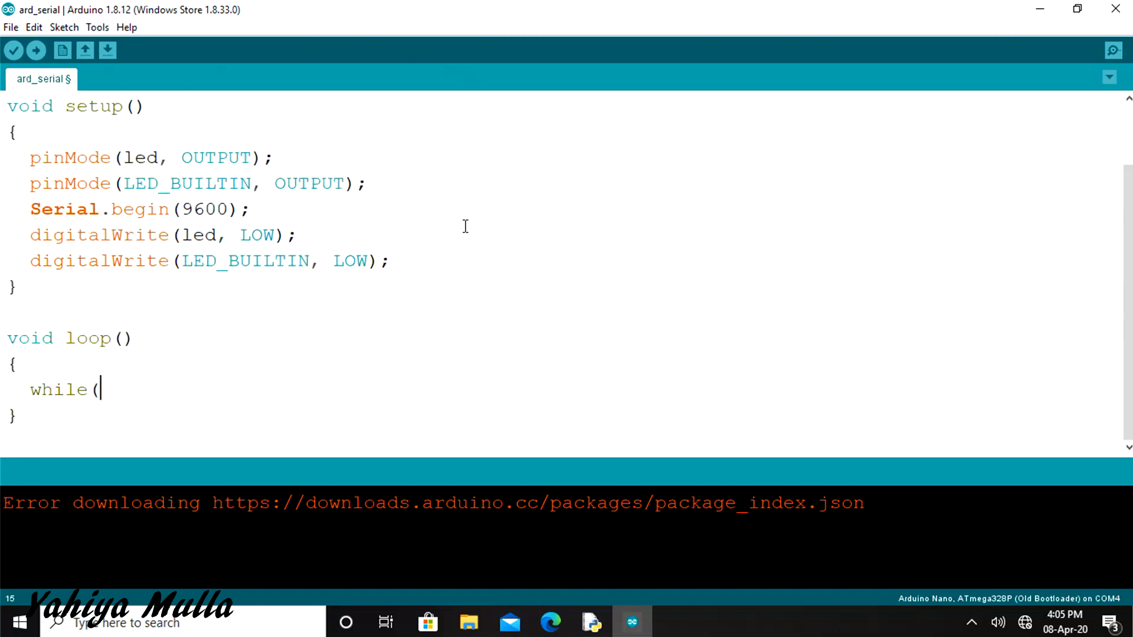
type("Serial.a")
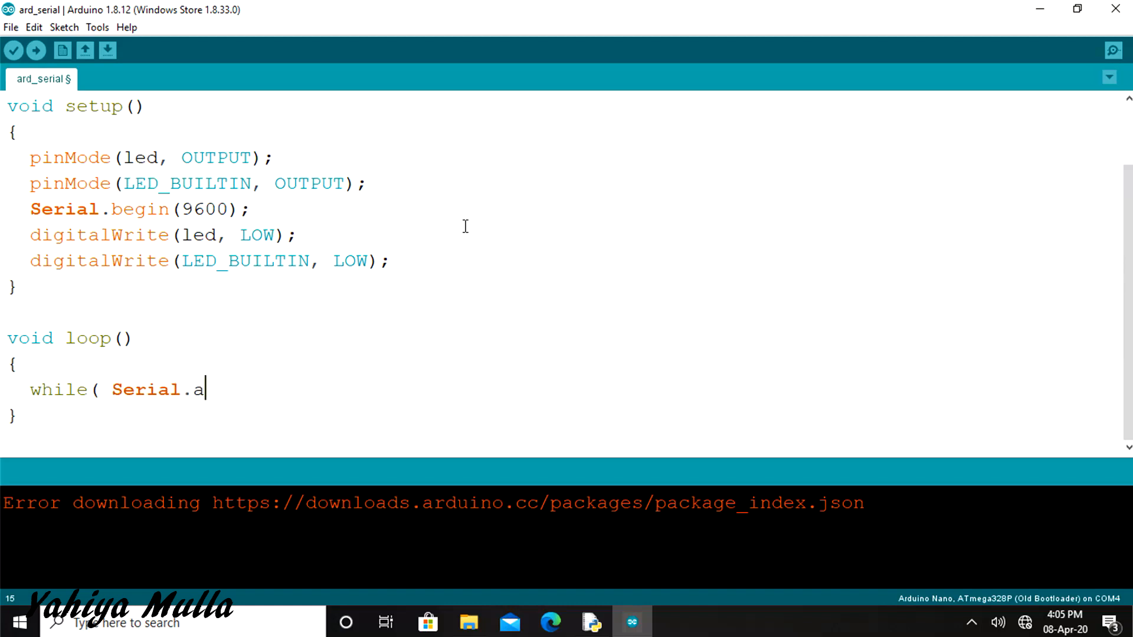
type("vailabl")
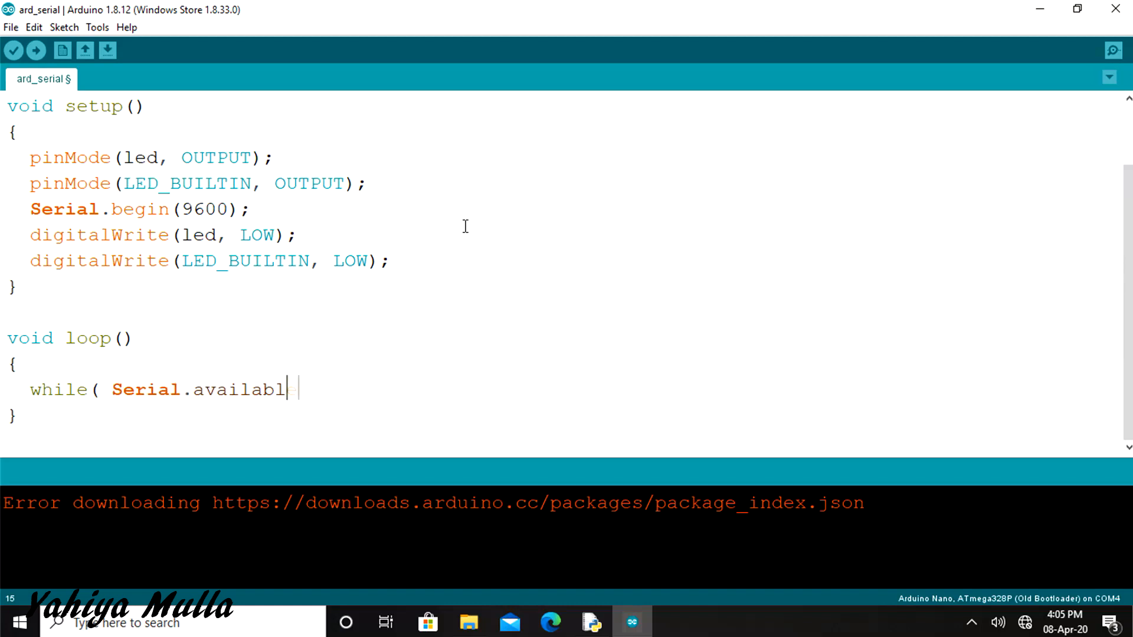
type("e() )")
type("{")
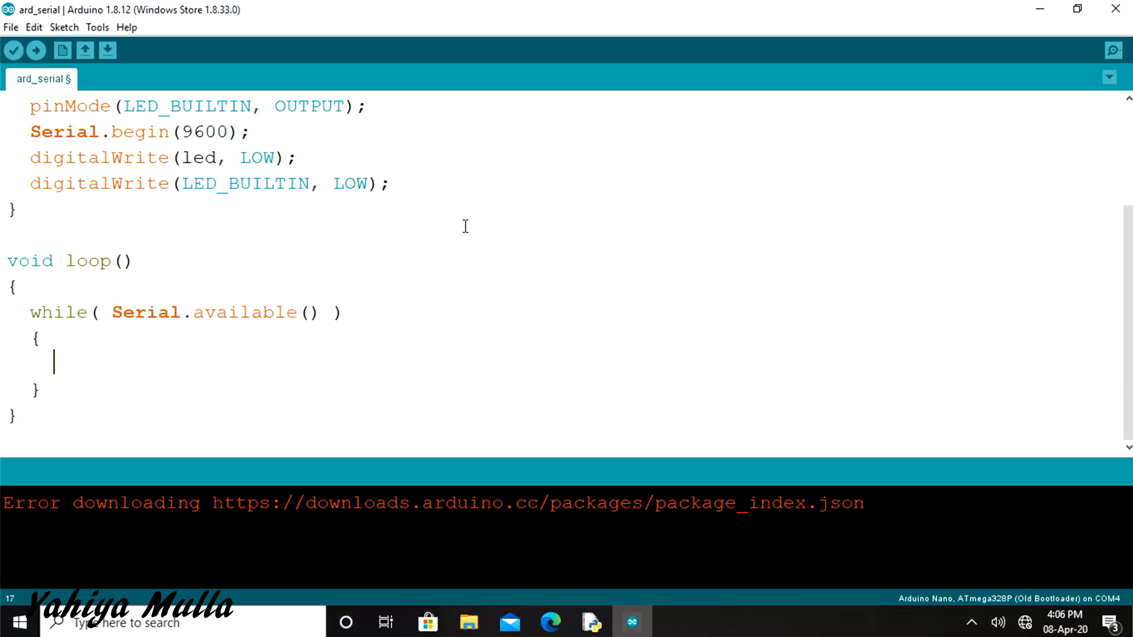
type("data = Se")
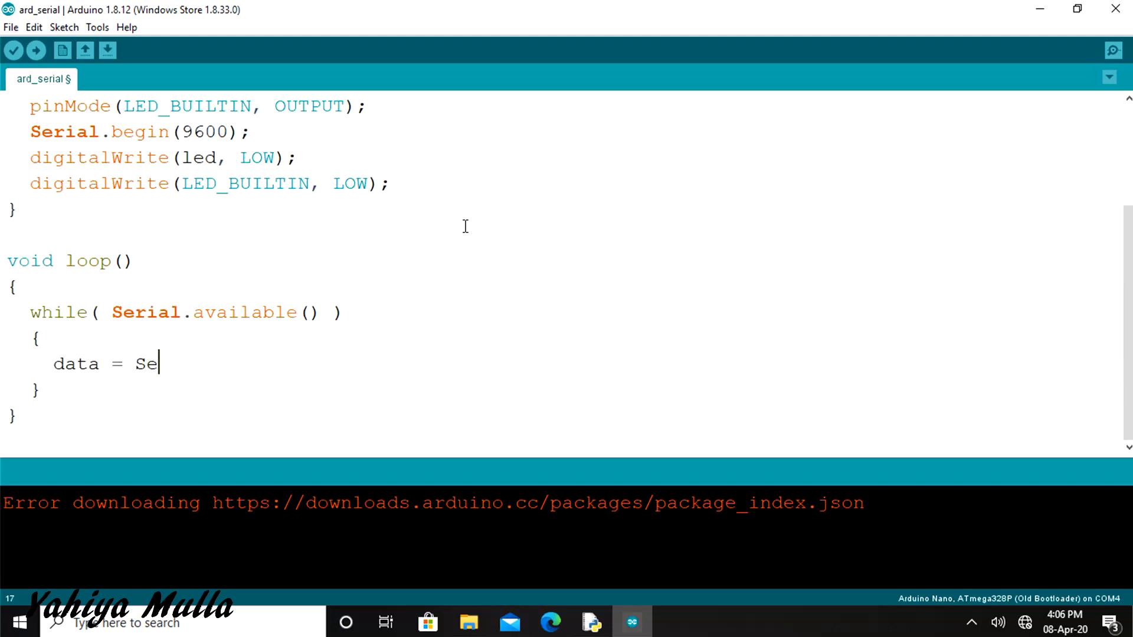
type("rial.read();")
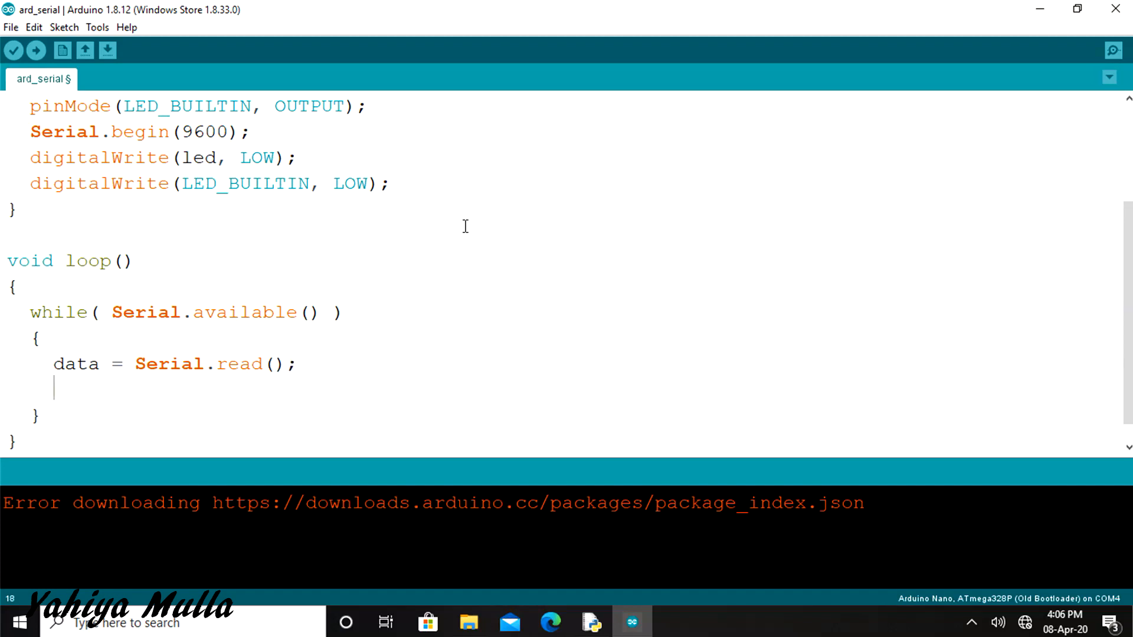
When data is '1', write led and LED_BUILTIN HIGH.
type("if (data == '1'")
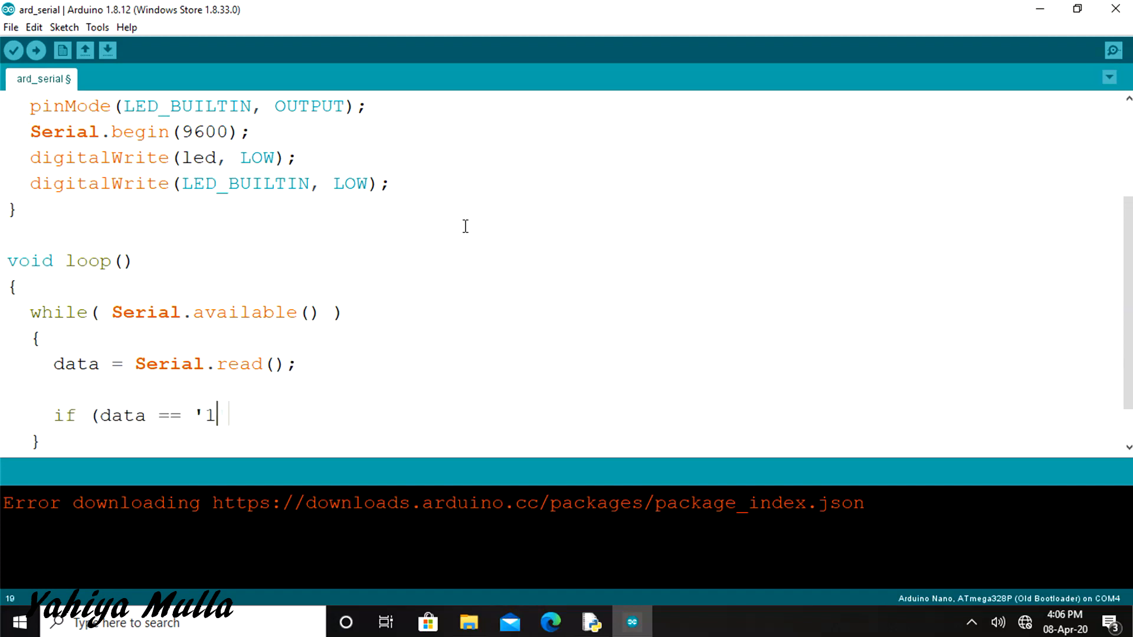
type("')")
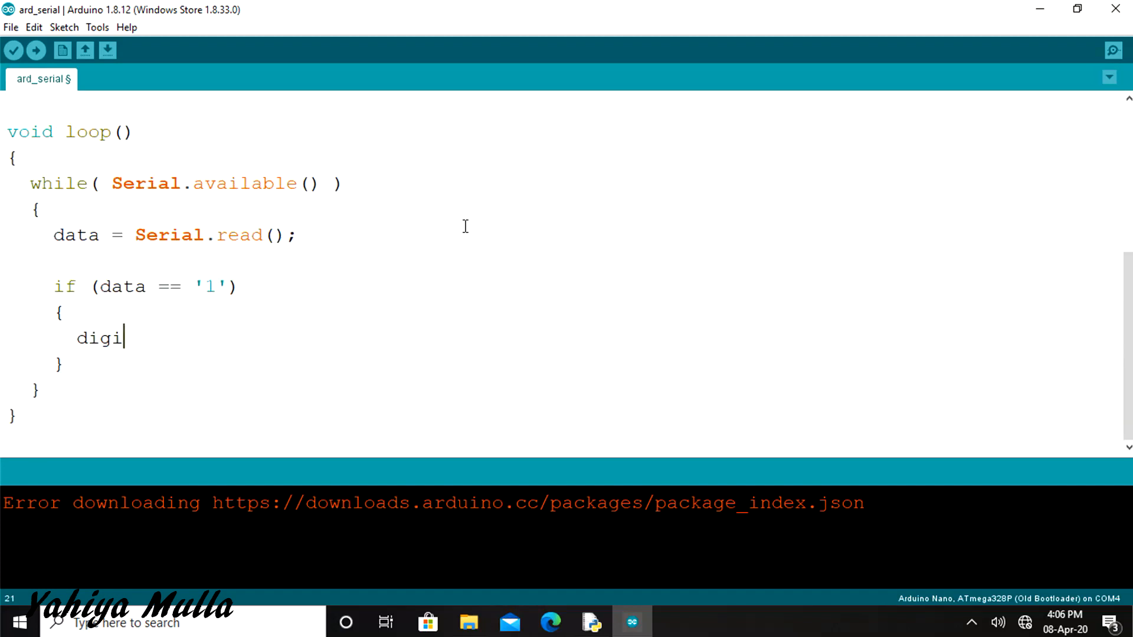
type("talWrite(led, HIGH);")
type("digita")
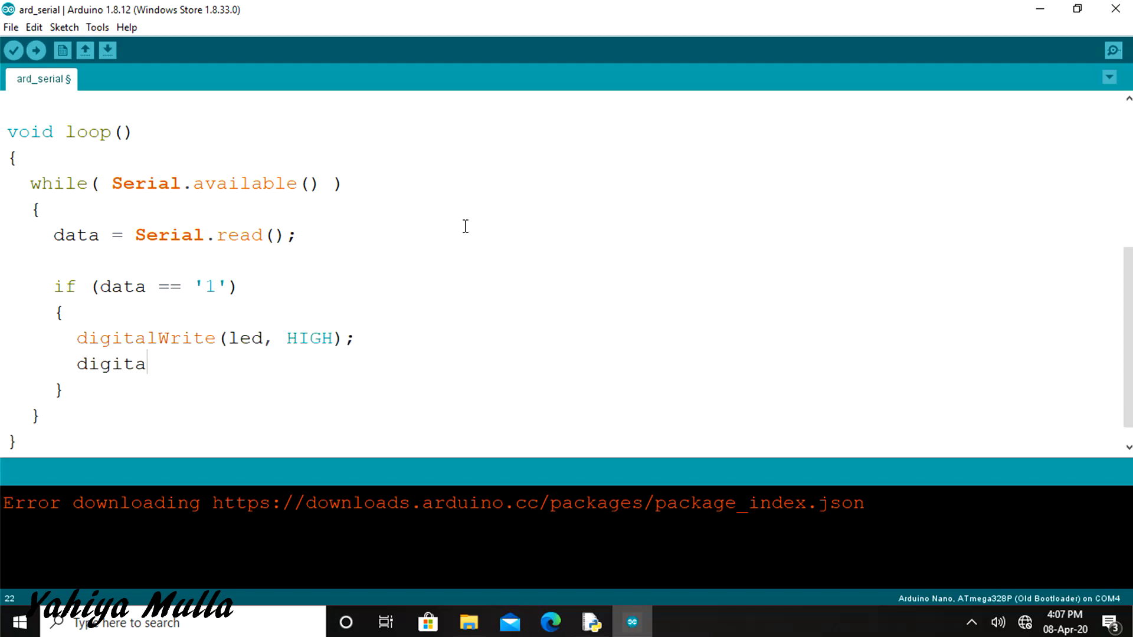
type("lWrite(LED_BUILTIN,")
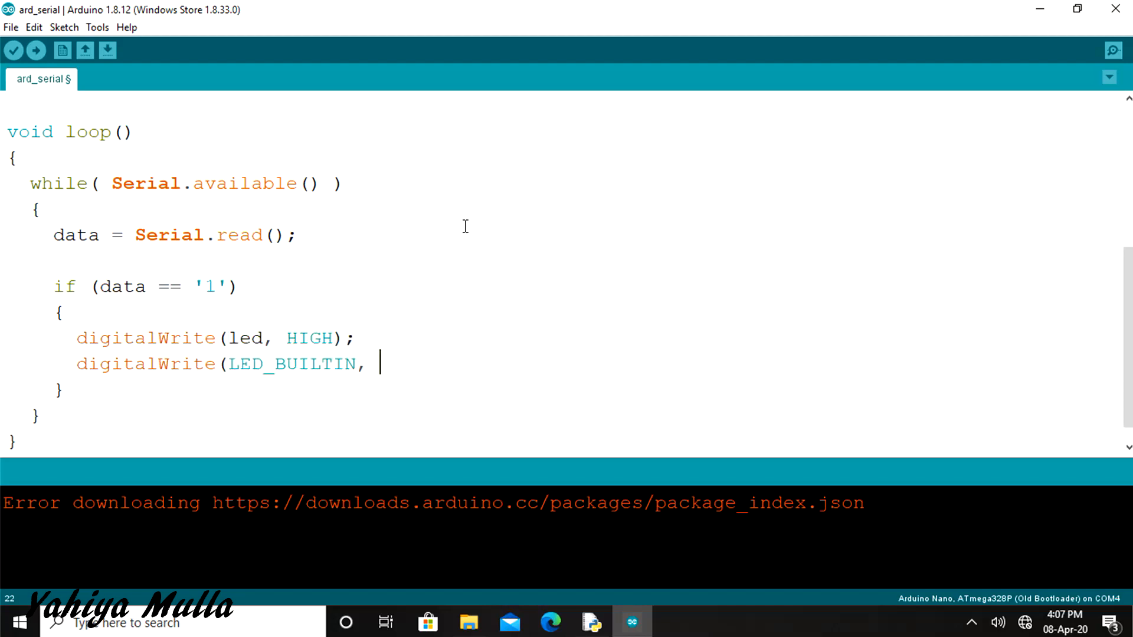
type("HIGH);")
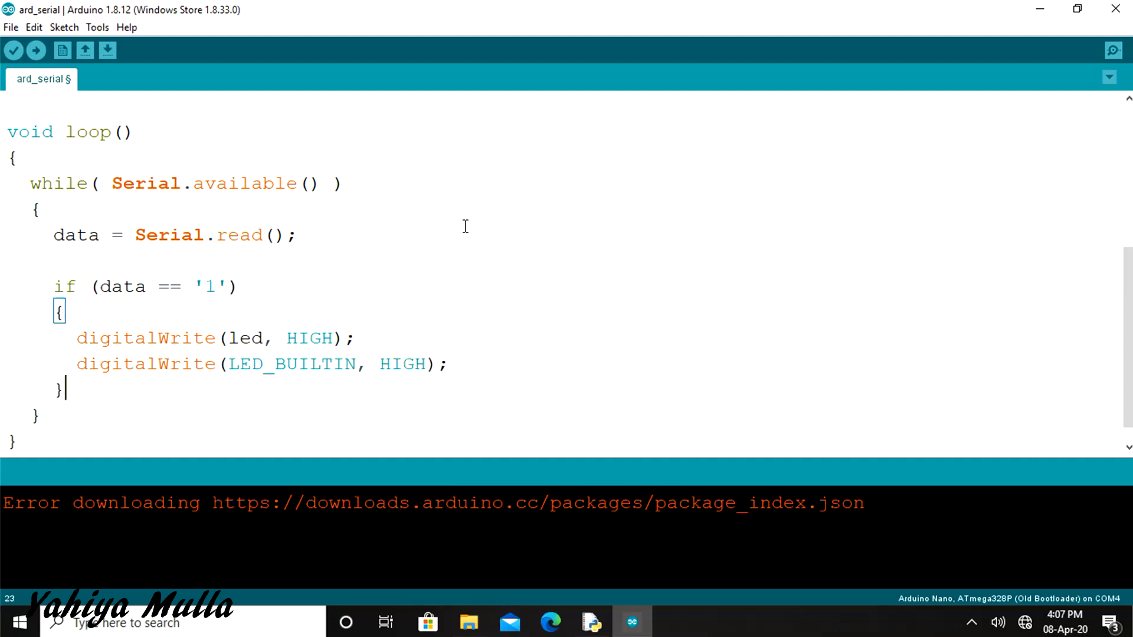
Add an else-if branch writing led LOW when data is '0'.
type("else if")
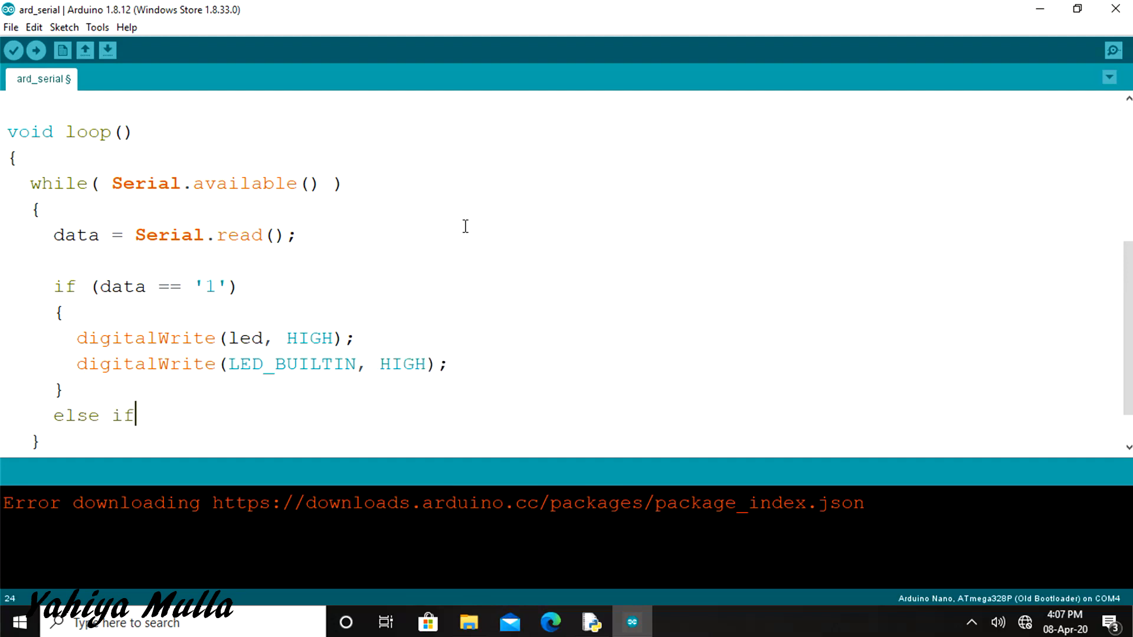
type("(data ==")
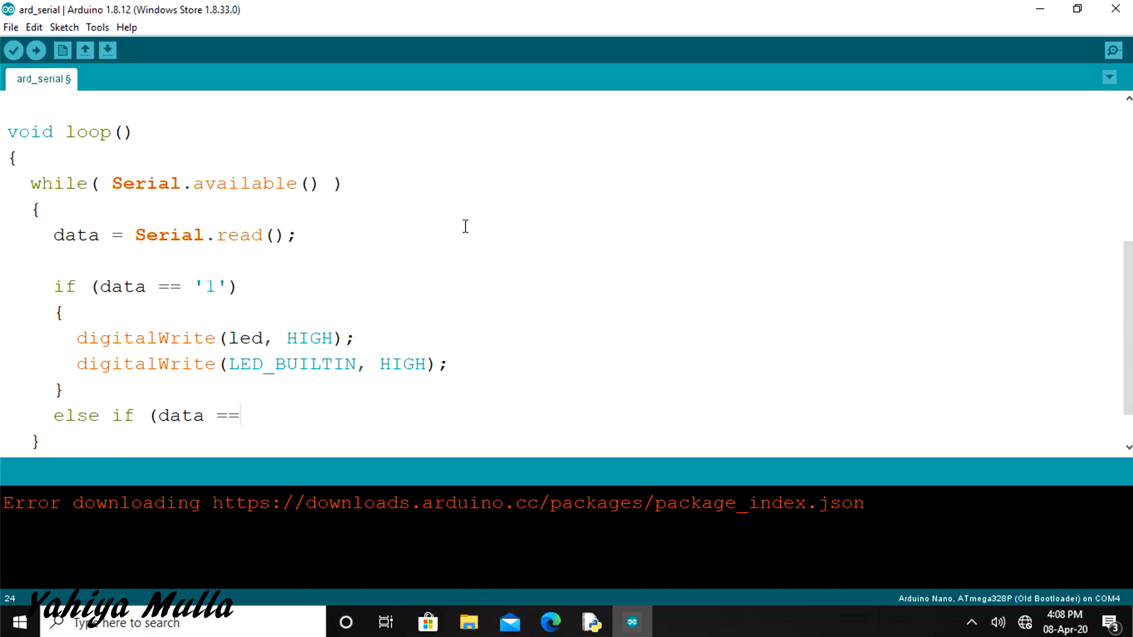
type("'0')")
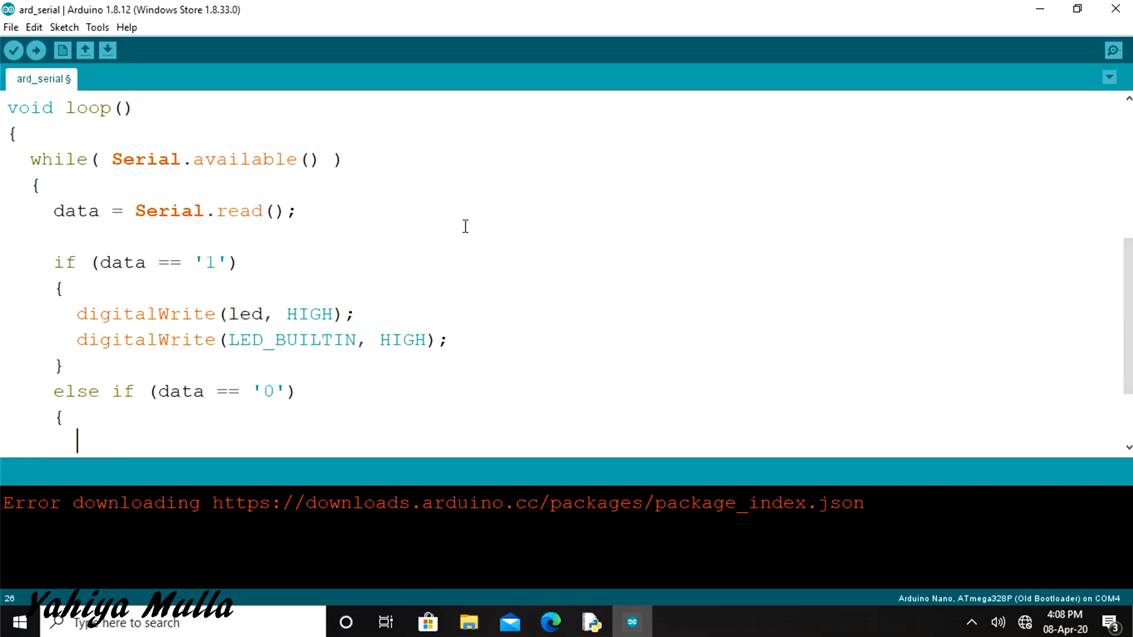
type("digitalWrite(led, LOW);")
type("digitalWrite(LED_BUILTIN,")
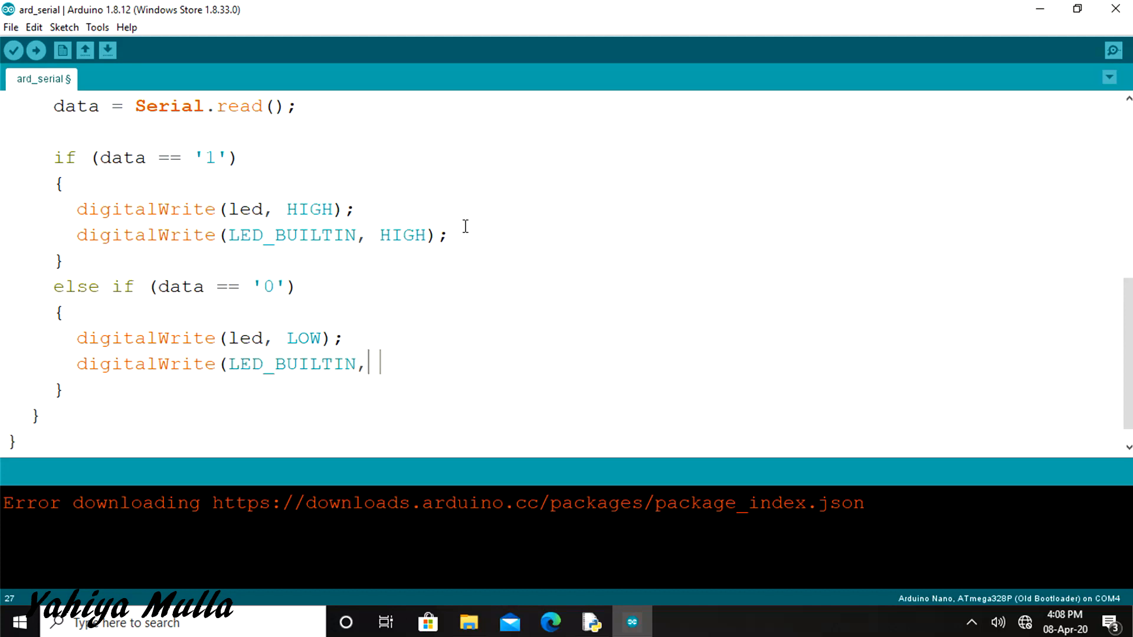
left_click(97, 27)
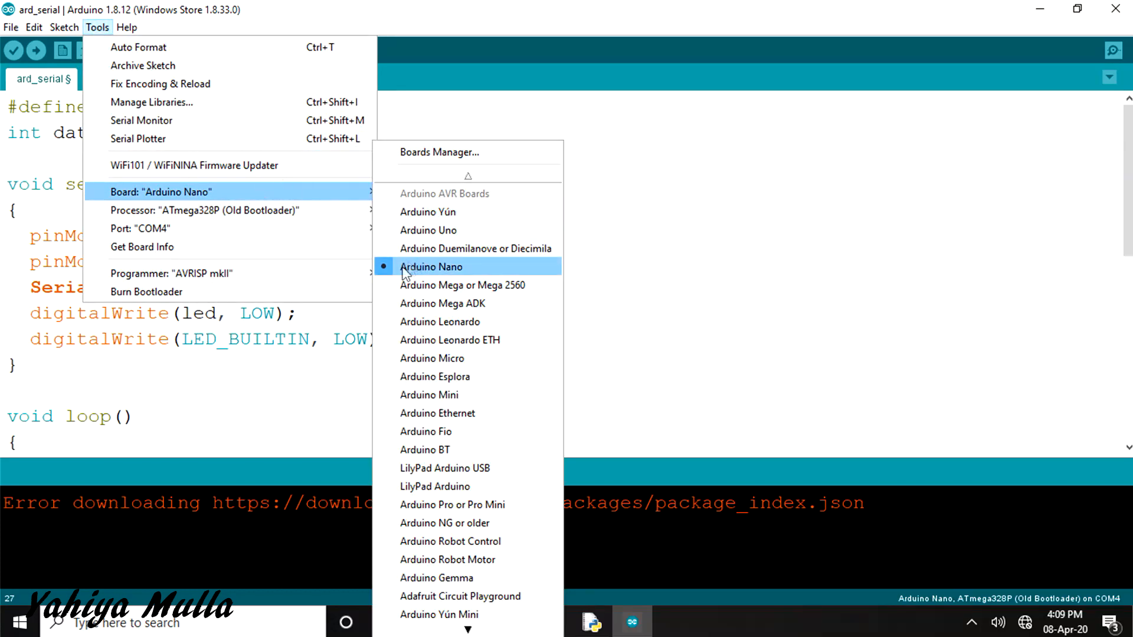
mouse_move(299, 206)
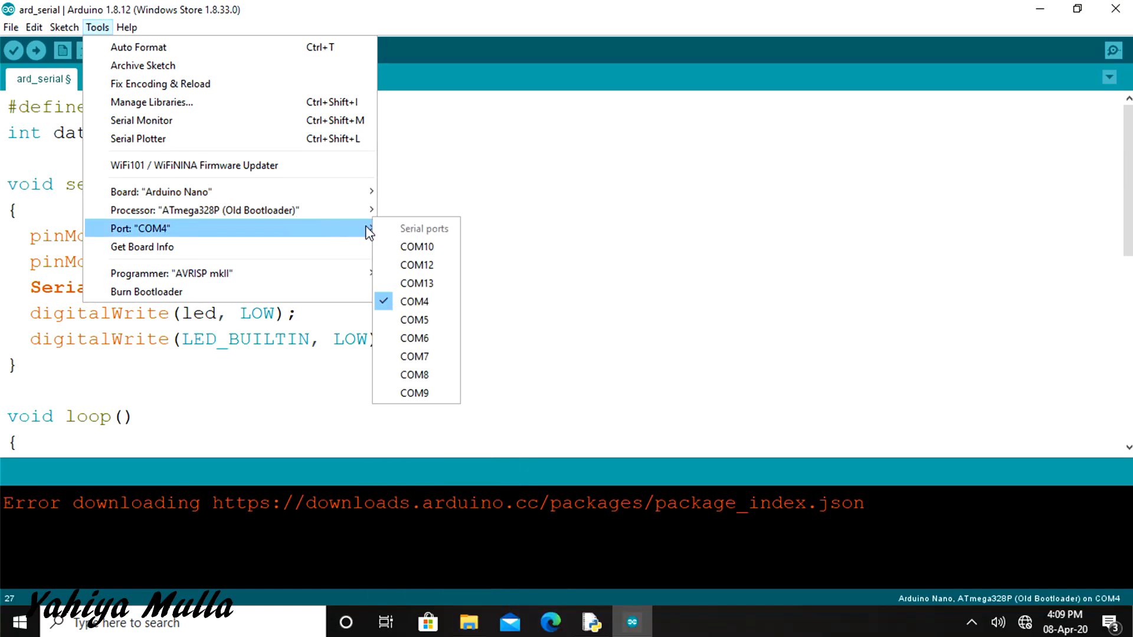
mouse_move(397, 311)
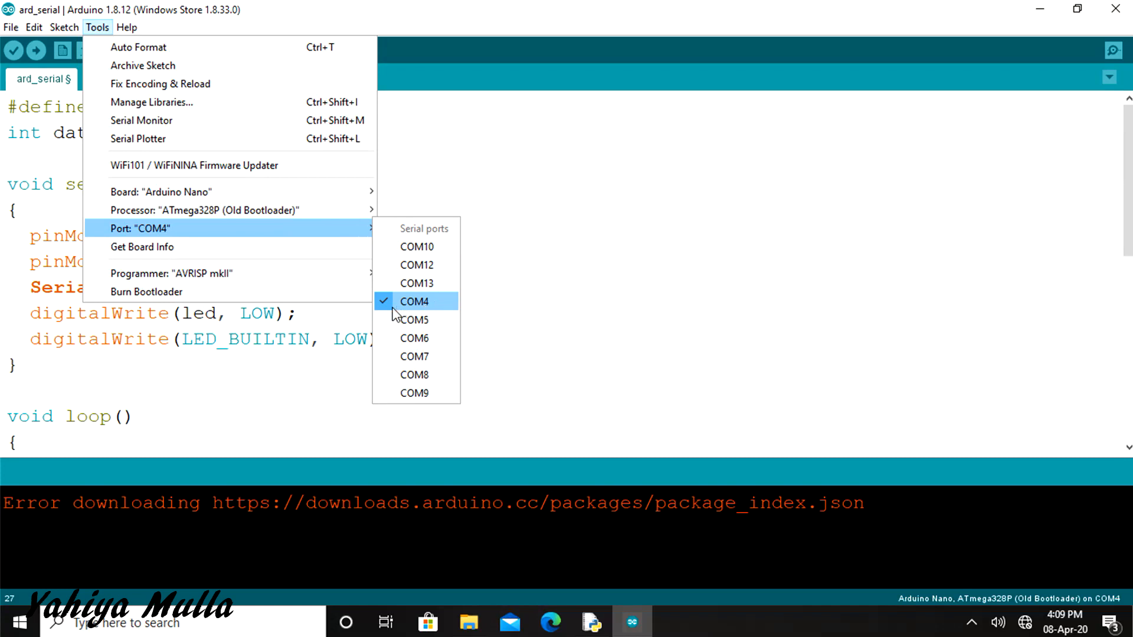
Upload the sketch to the Arduino Nano on COM4 and start a pip install in cmd.
left_click(34, 52)
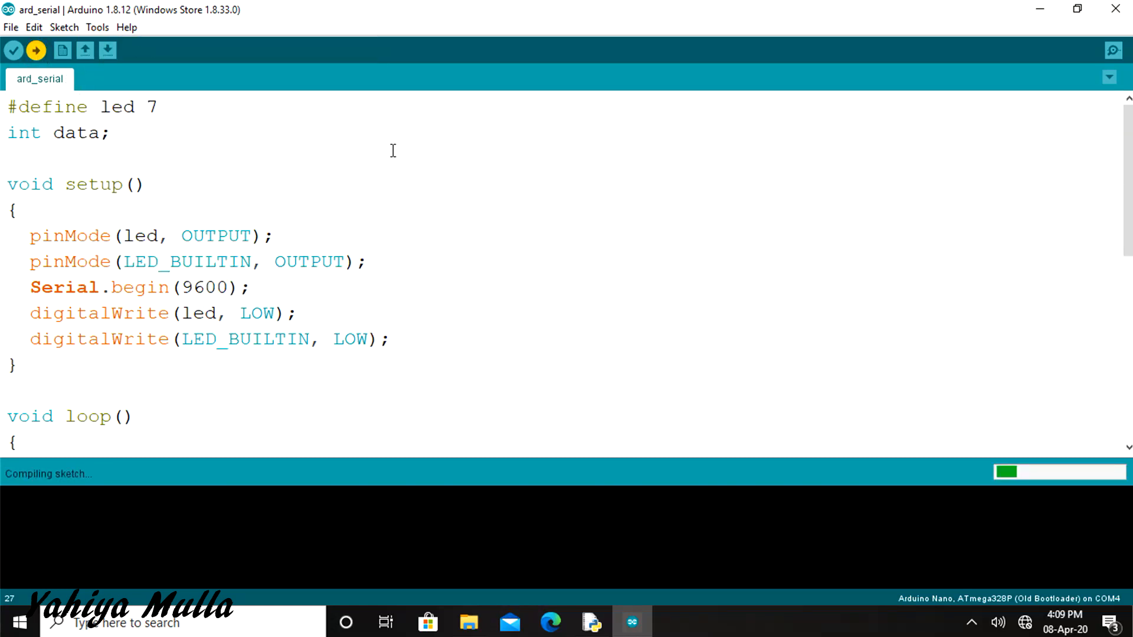
left_click(588, 620)
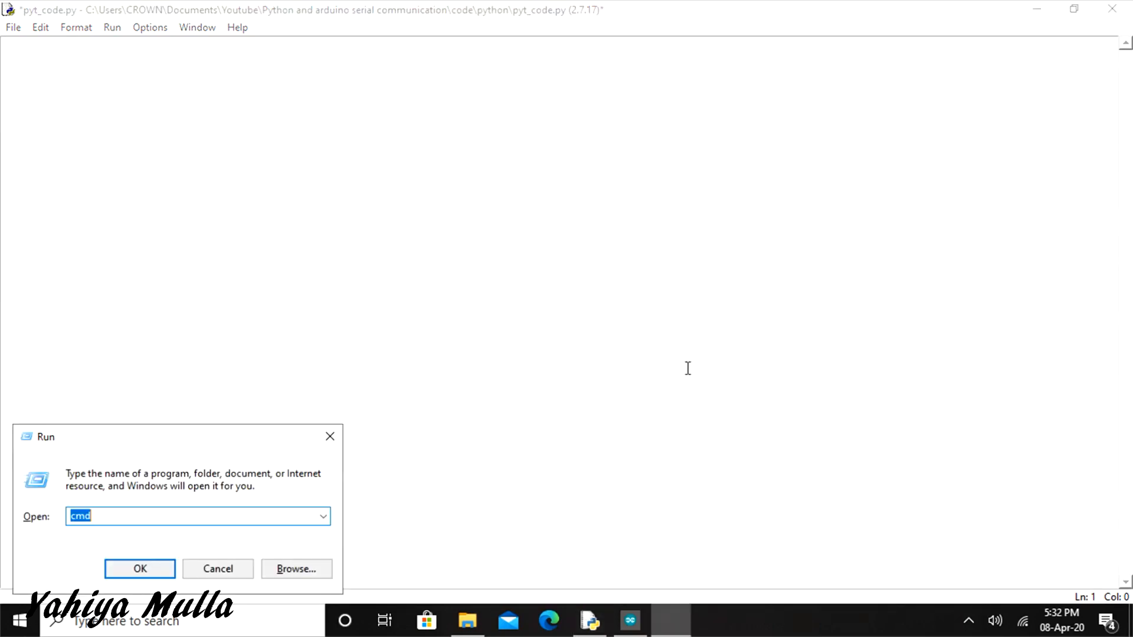
left_click(139, 569)
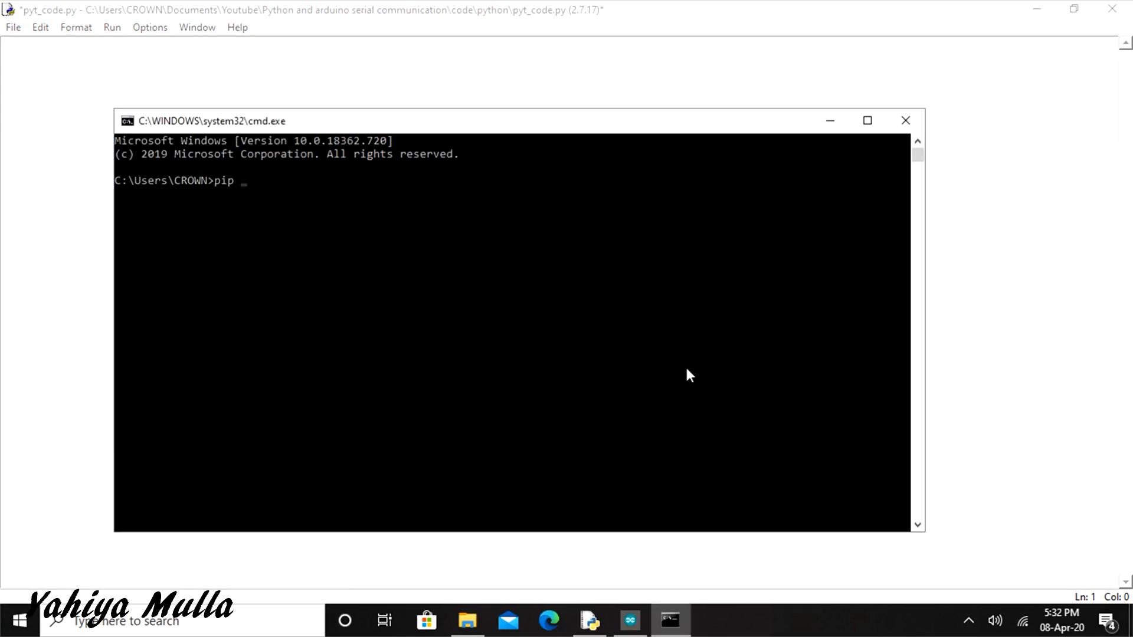
type("install py")
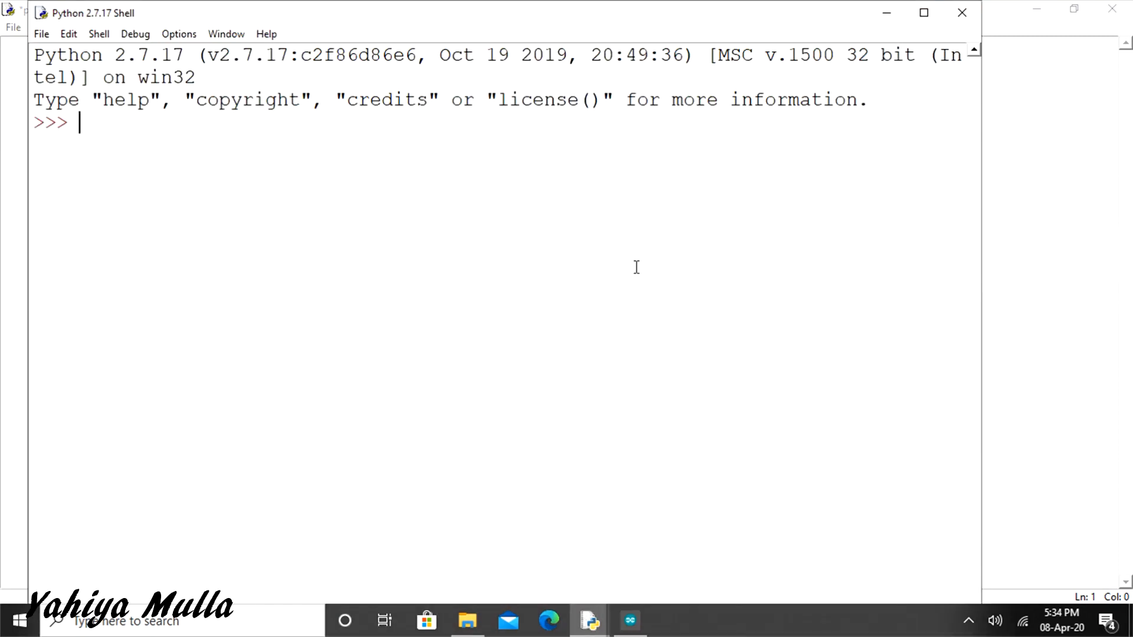
Begin the Python script with an import of the serial module.
type("im")
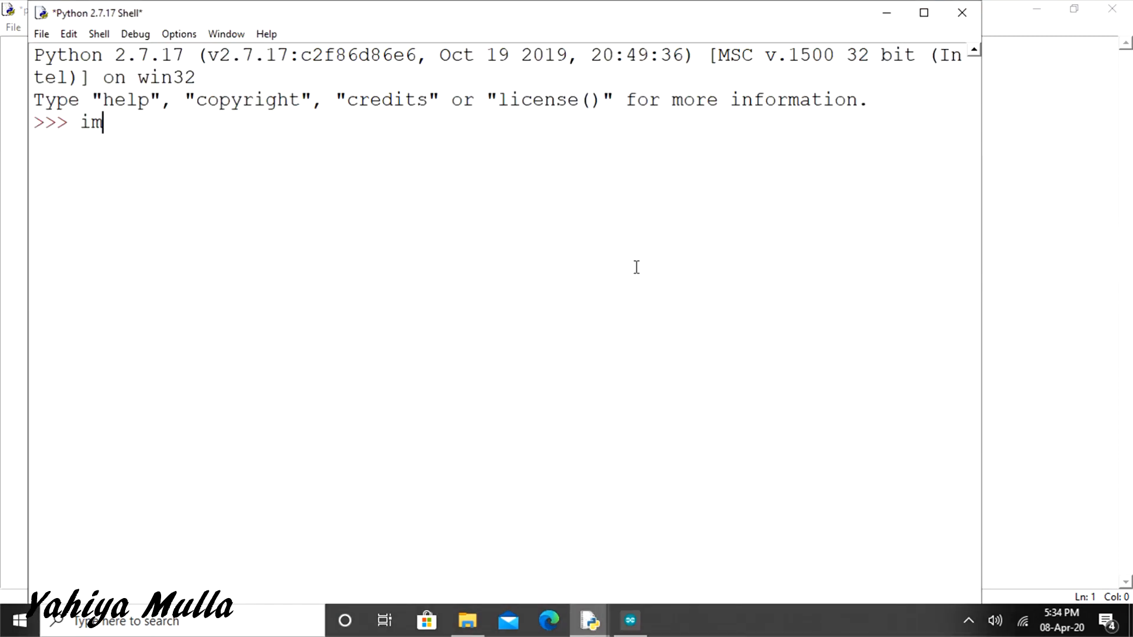
type("port")
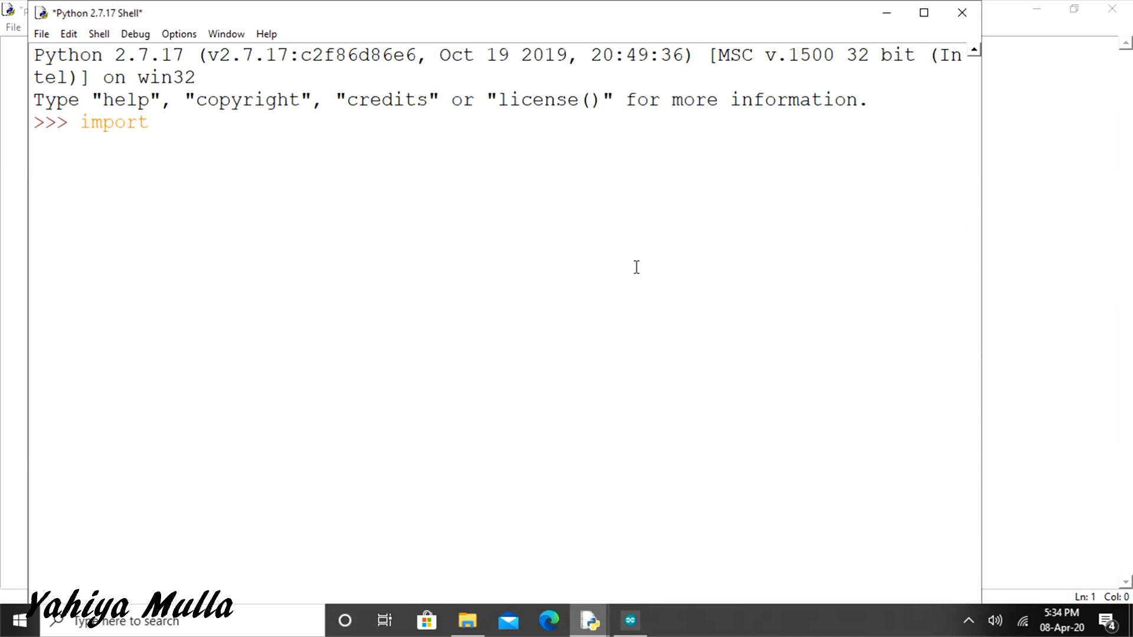
type("seri")
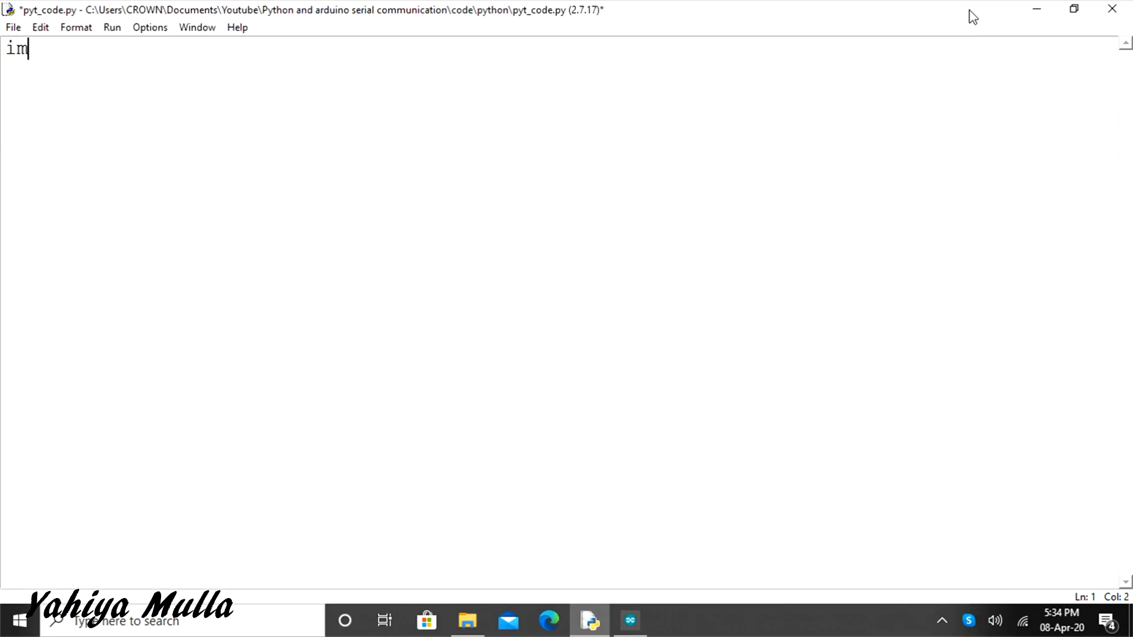
Create port = serial.Serial('COM4',9600).
type("port serial")
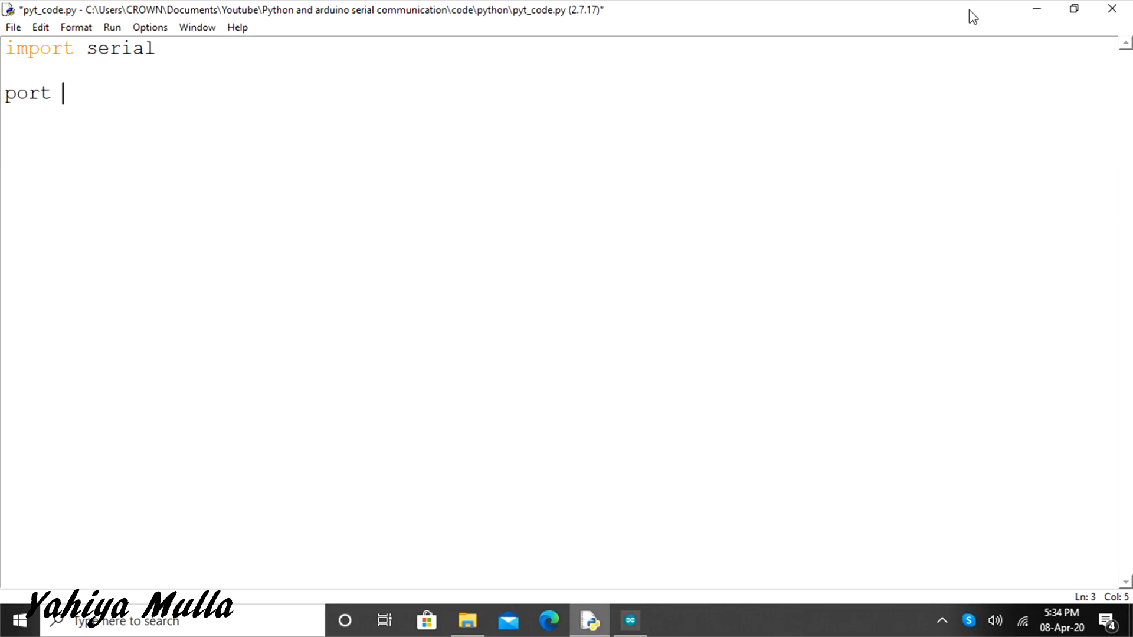
type("= serial.S")
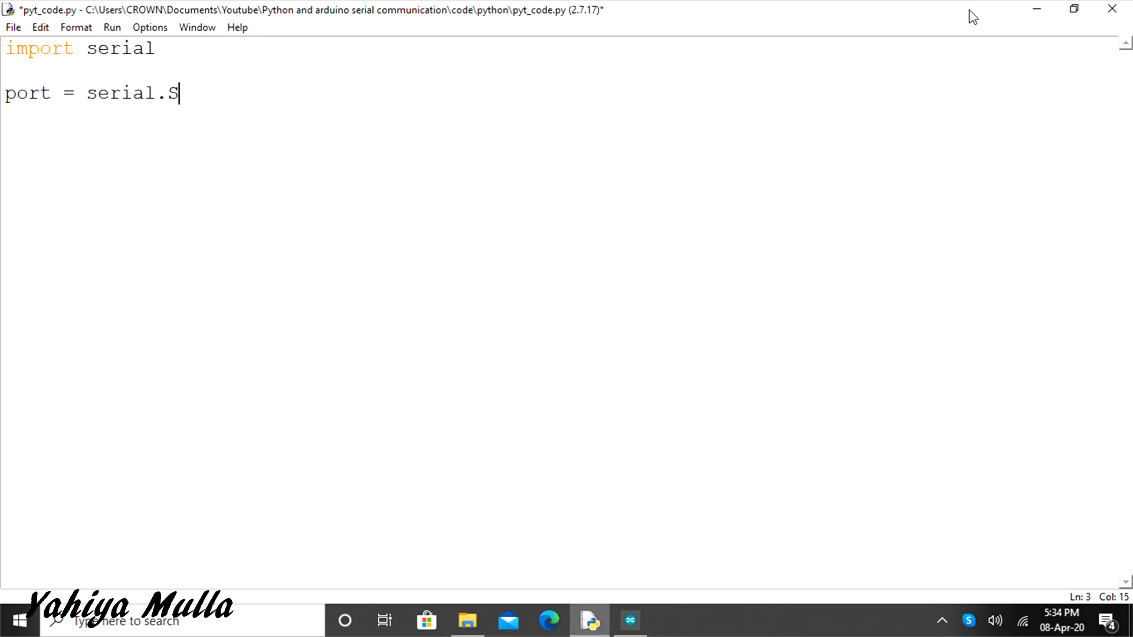
type("erial()")
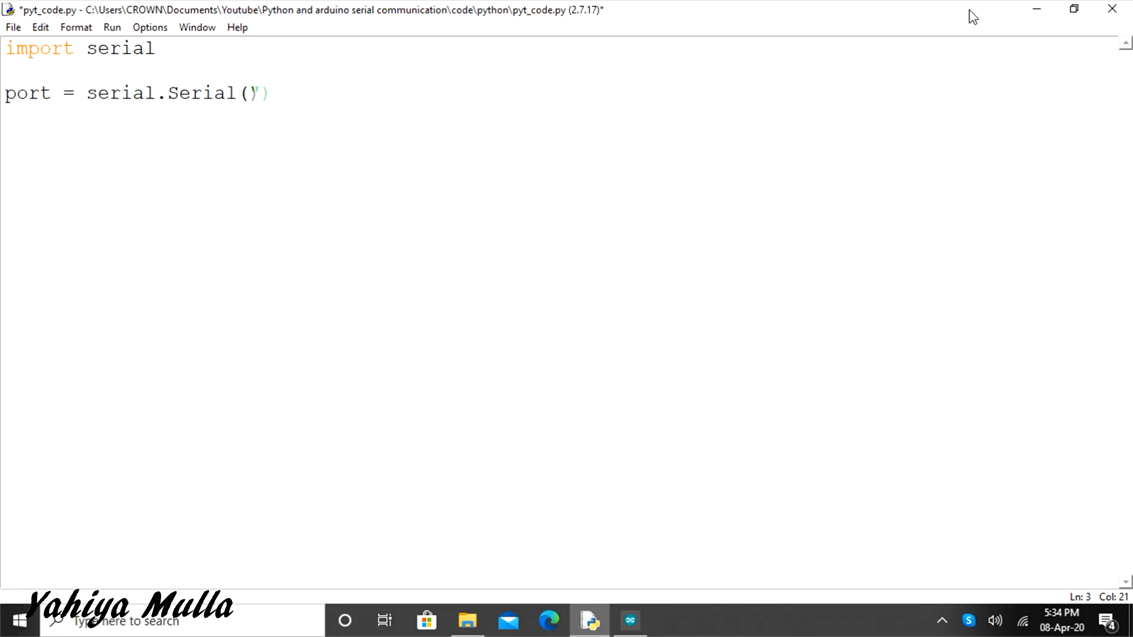
type("'COM")
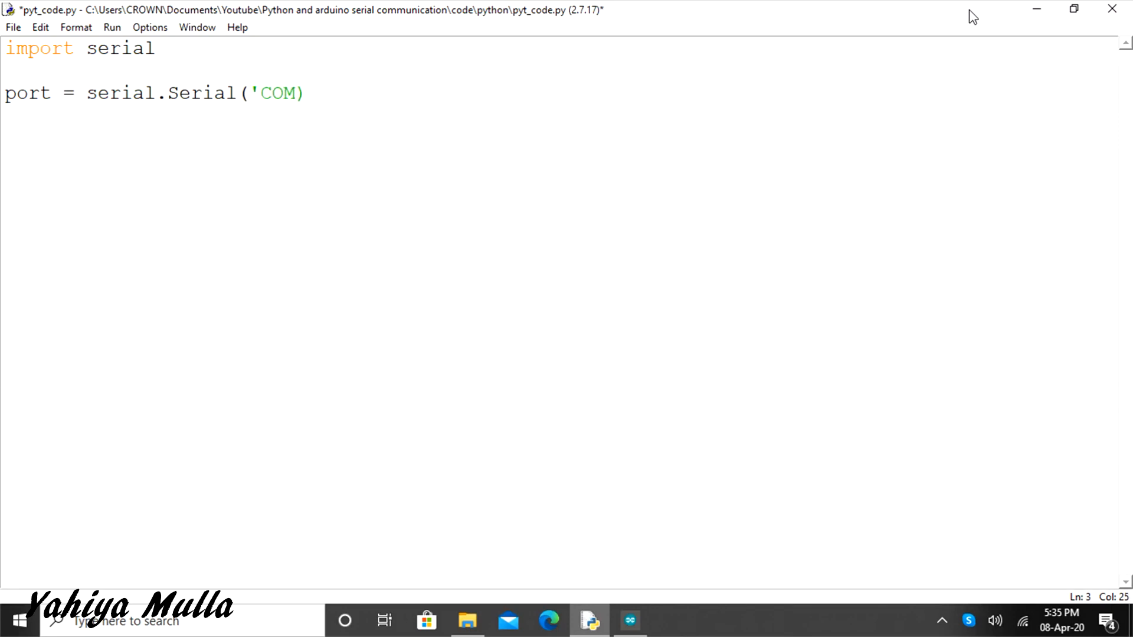
type("4',9600")
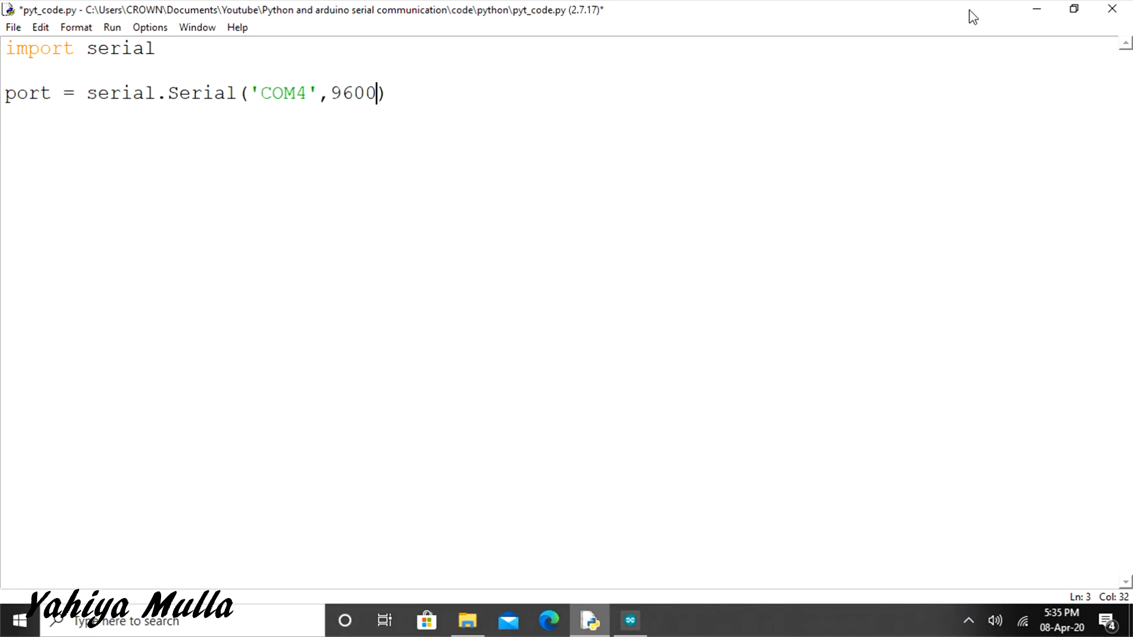
Start a while loop that runs as long as port.isOpen().
type("whil")
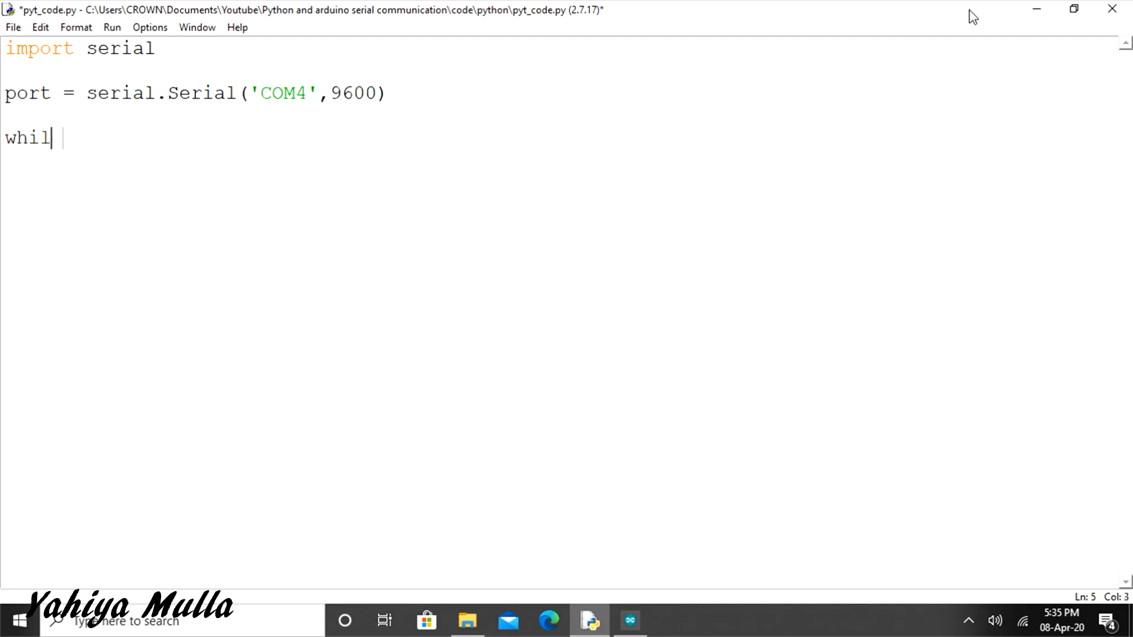
type("e( port.")
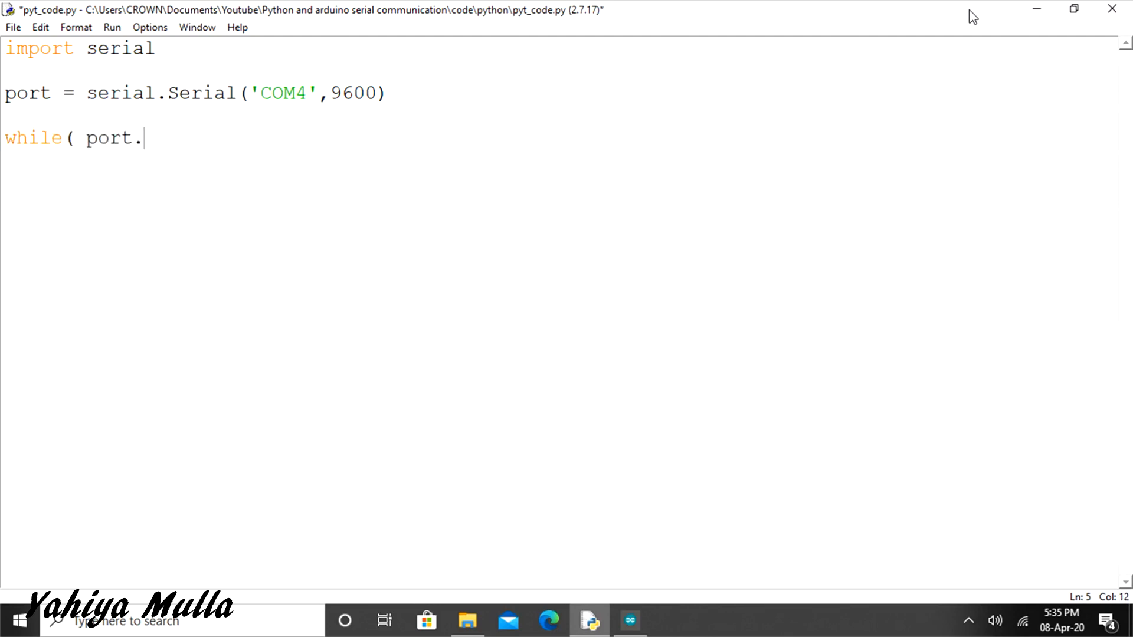
type("isOpen")
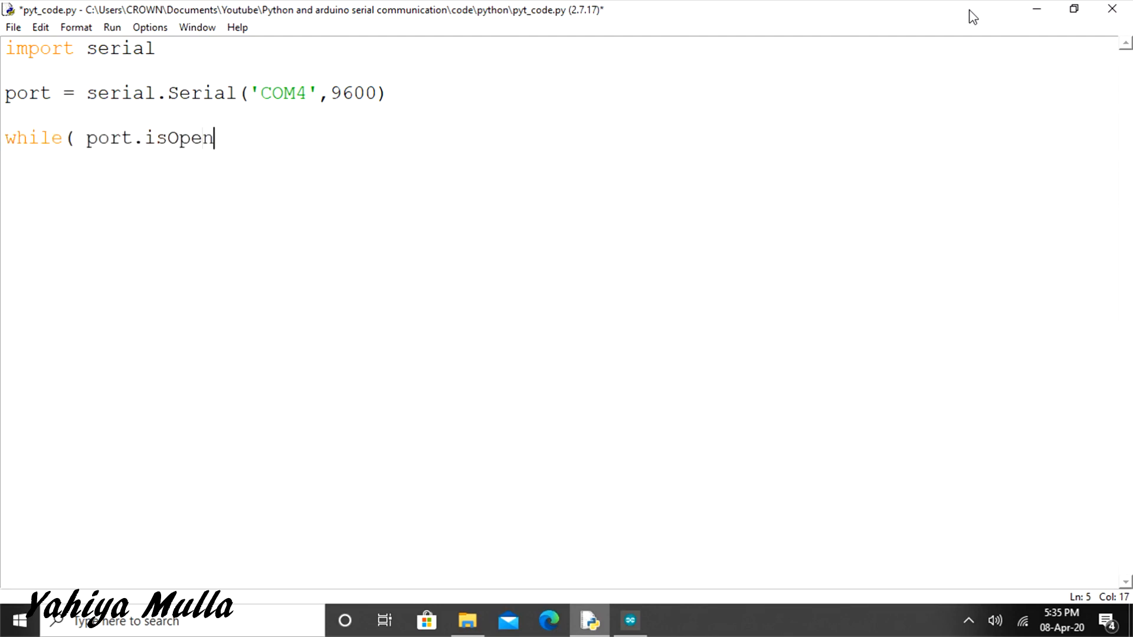
type("():")
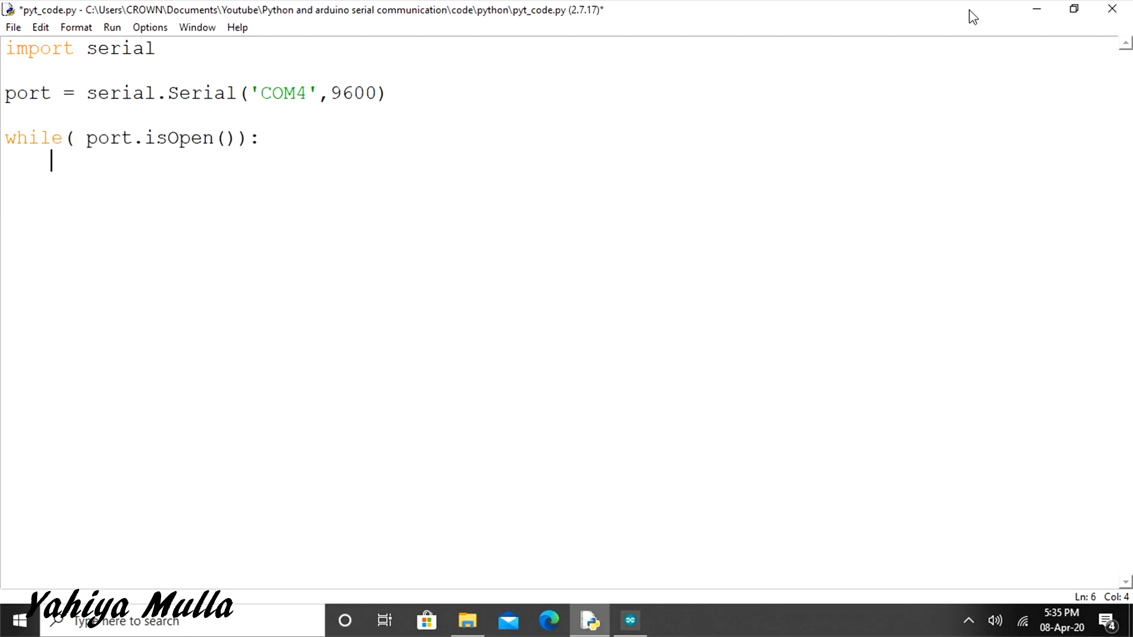
Read an int prompt for 1 or 0 and write '1' to the port when data == 1.
type("data =")
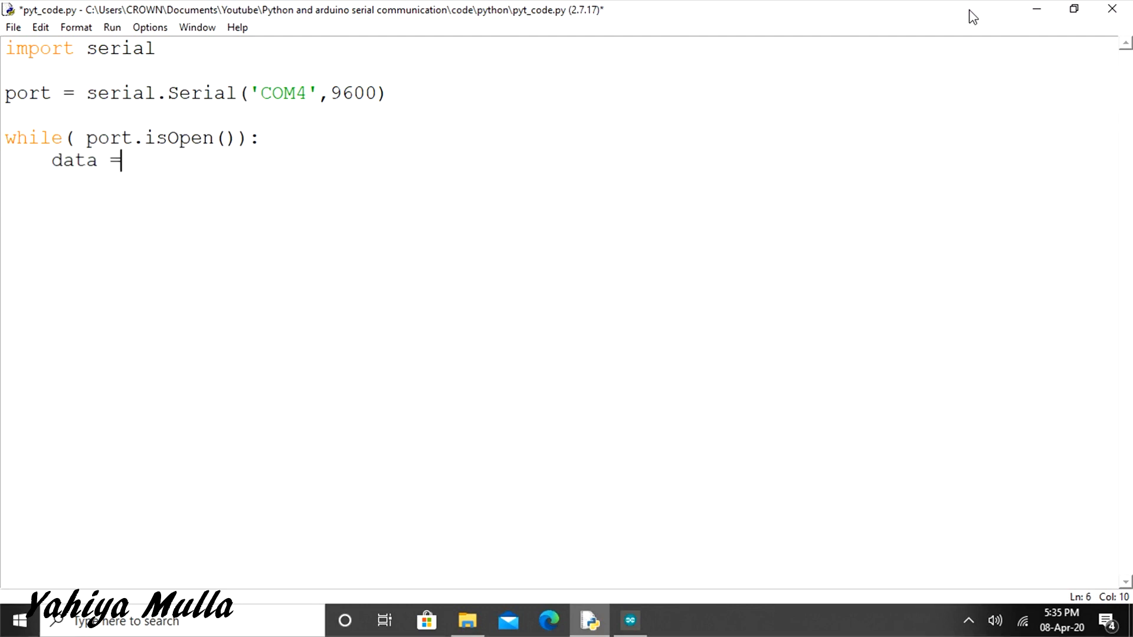
type("int(input(\"Enter 1 to \"\"ON\"\" the led and 0 to \"\"OFF\"\" the led: \")")
type("if")
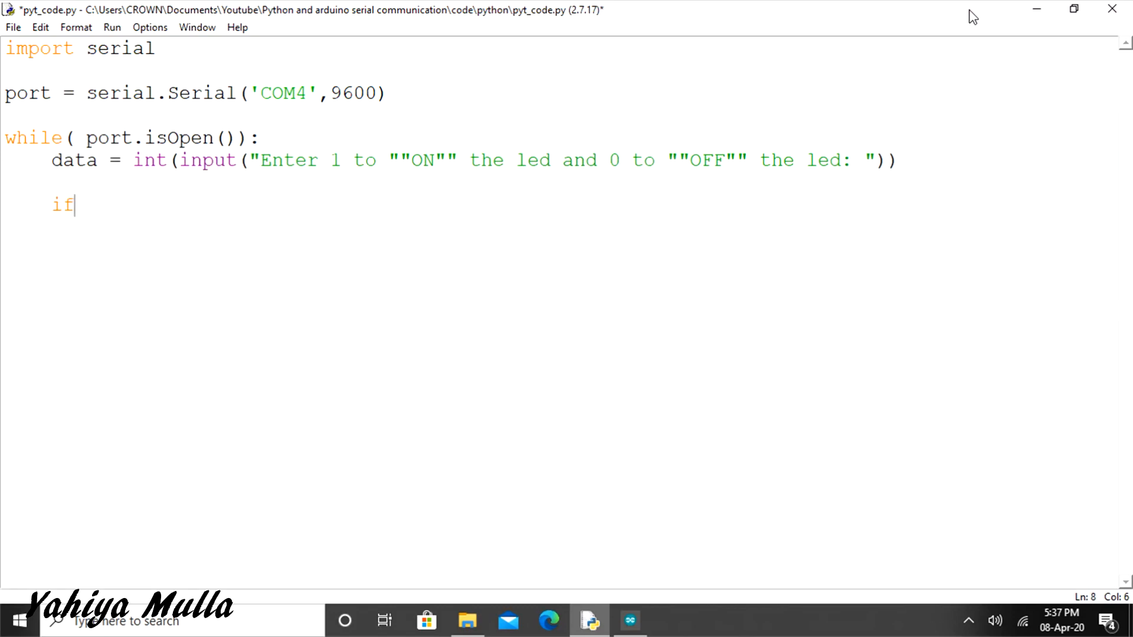
type("(data == 1")
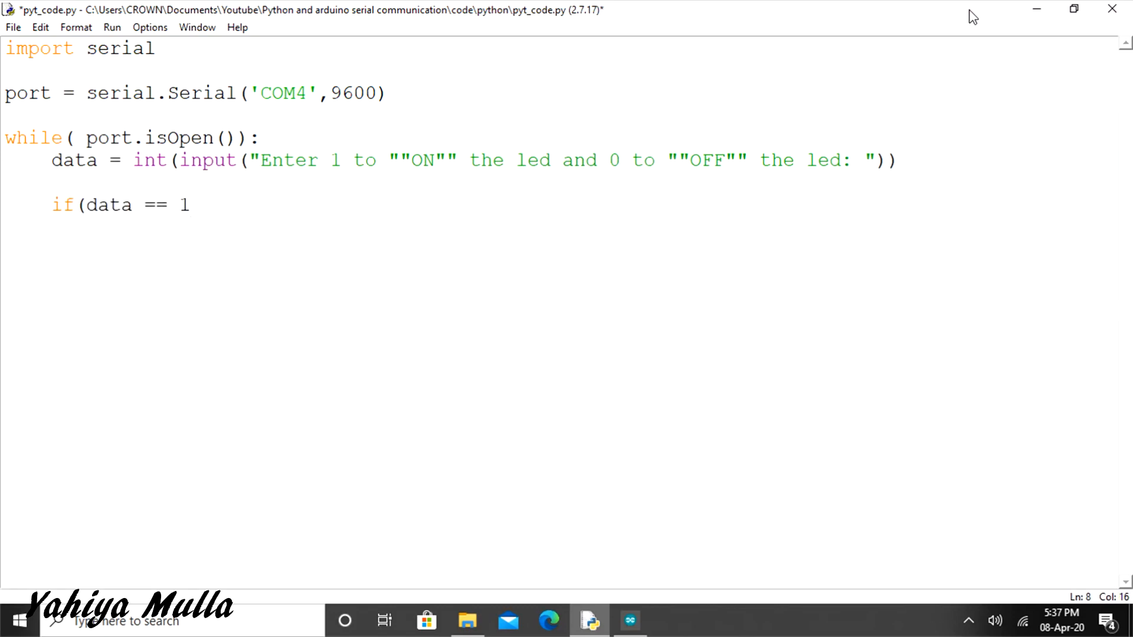
type("):")
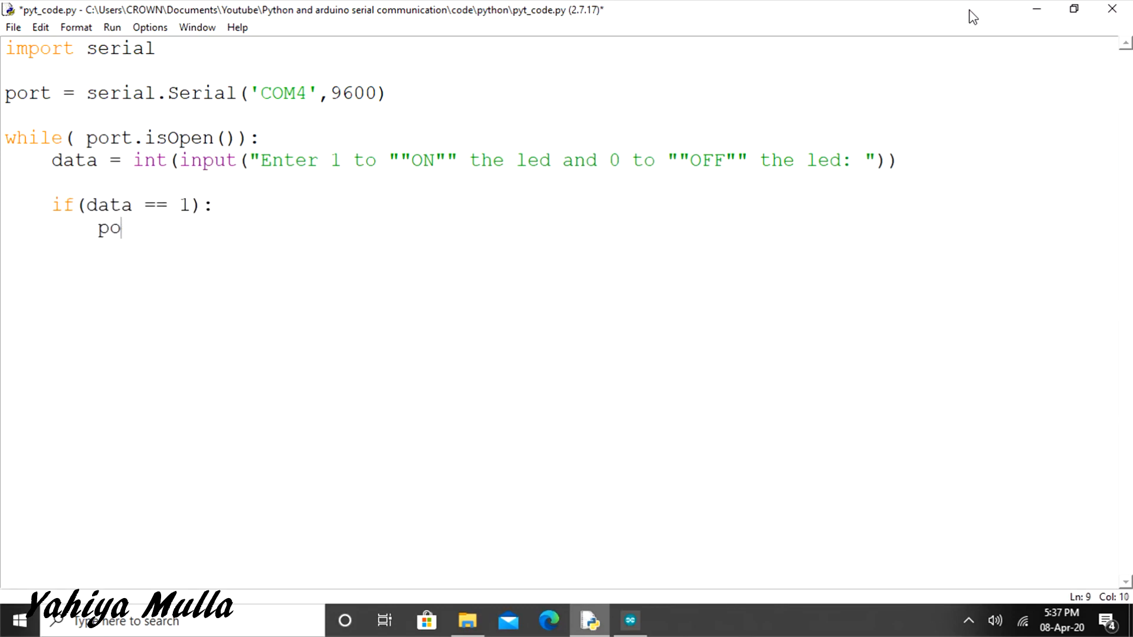
type("rt.writ")
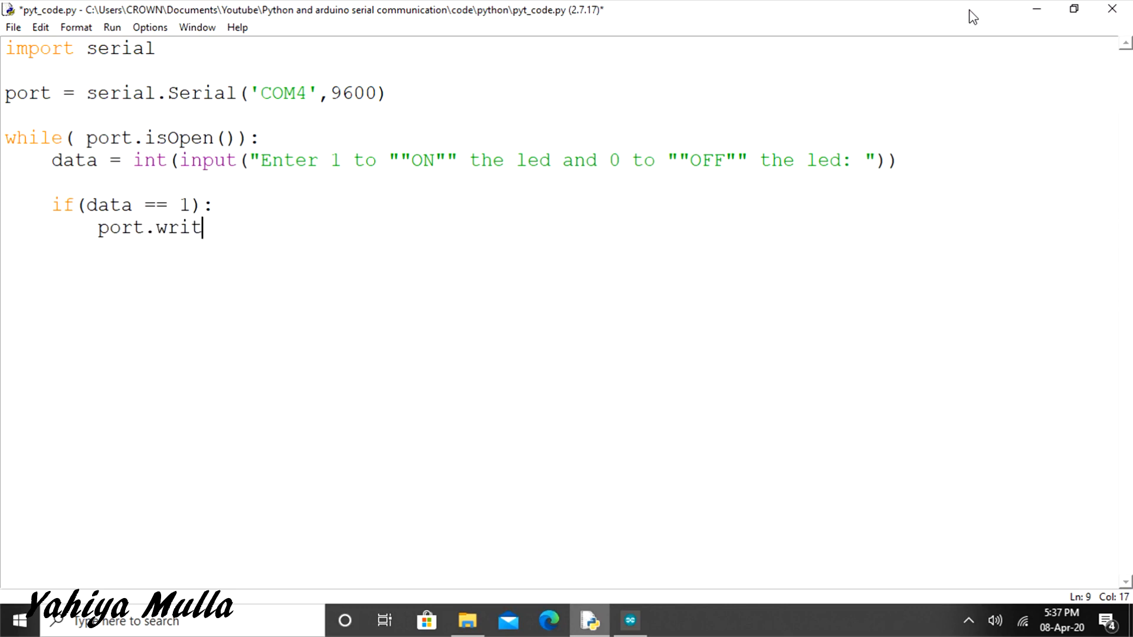
type("e('1')")
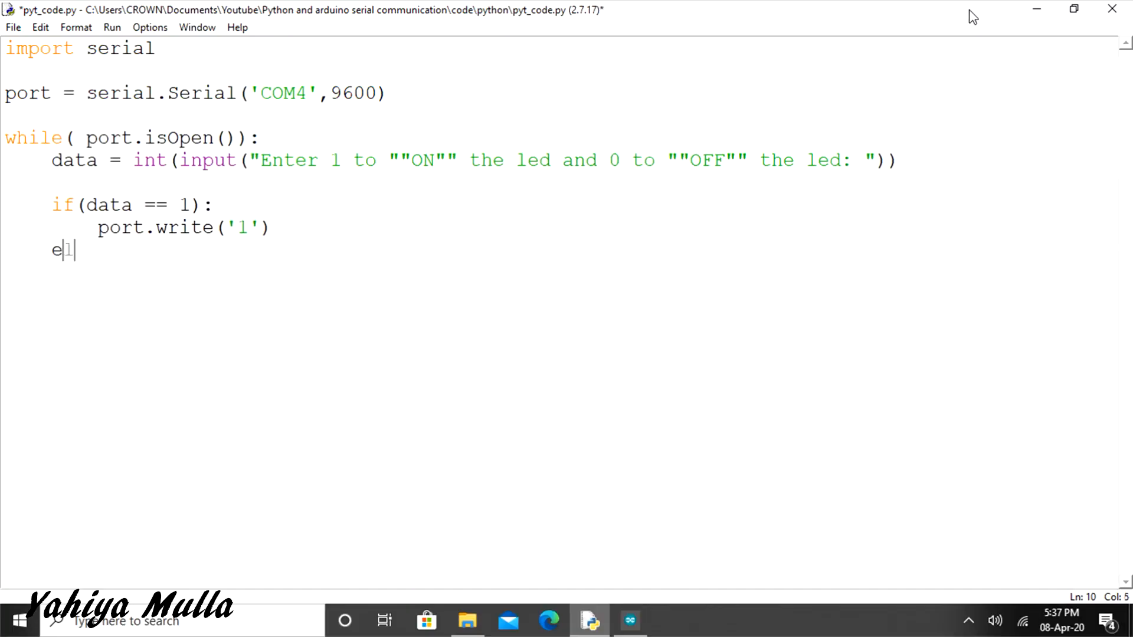
Write '0' on elif data == 0, else print 'Invalid input!!!!!', and save the script.
type("lif(data ==")
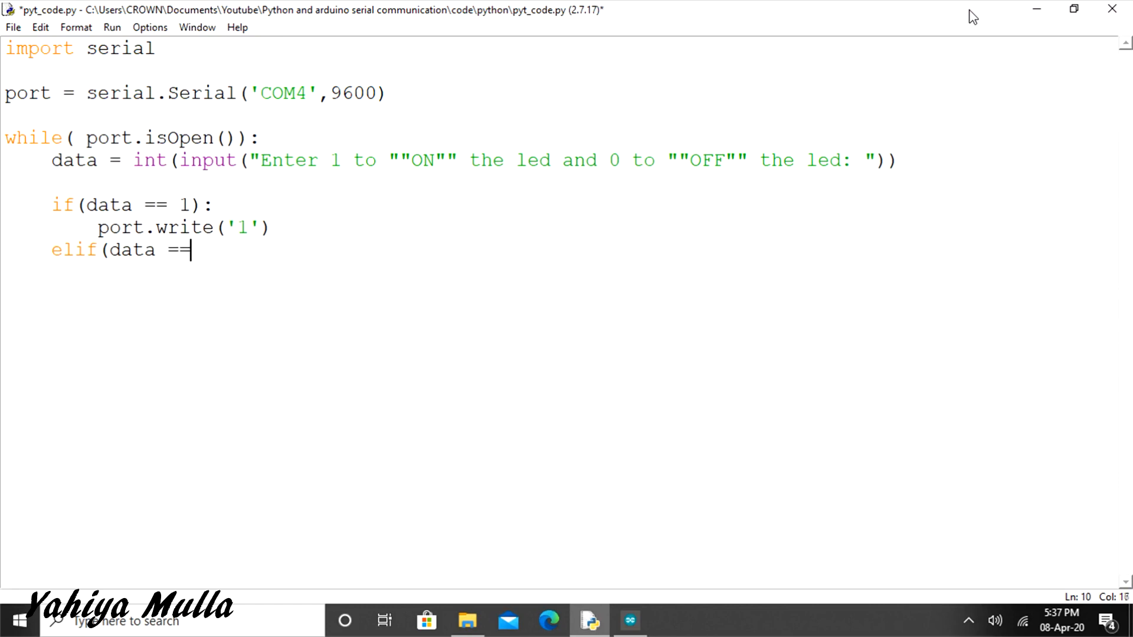
type("0):")
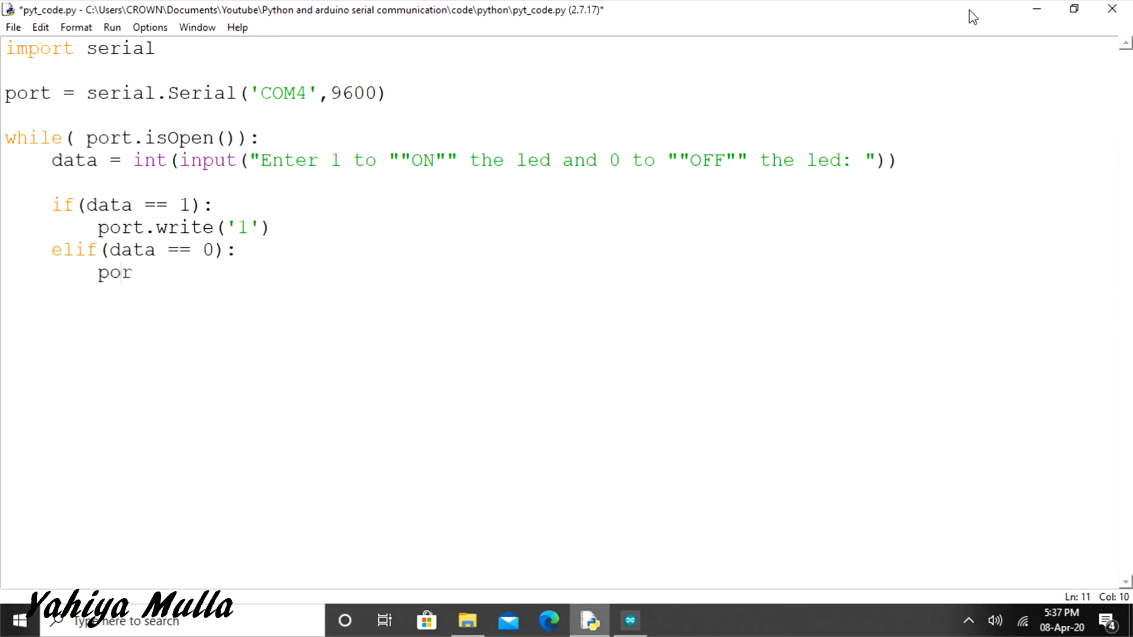
type("t.write('0'")
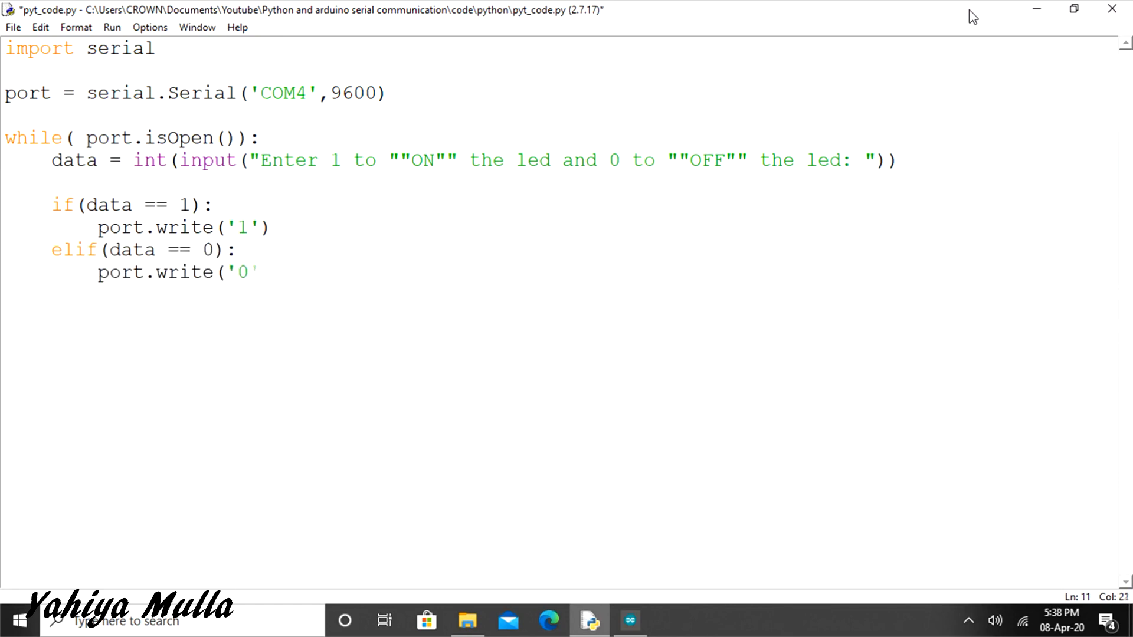
type("')")
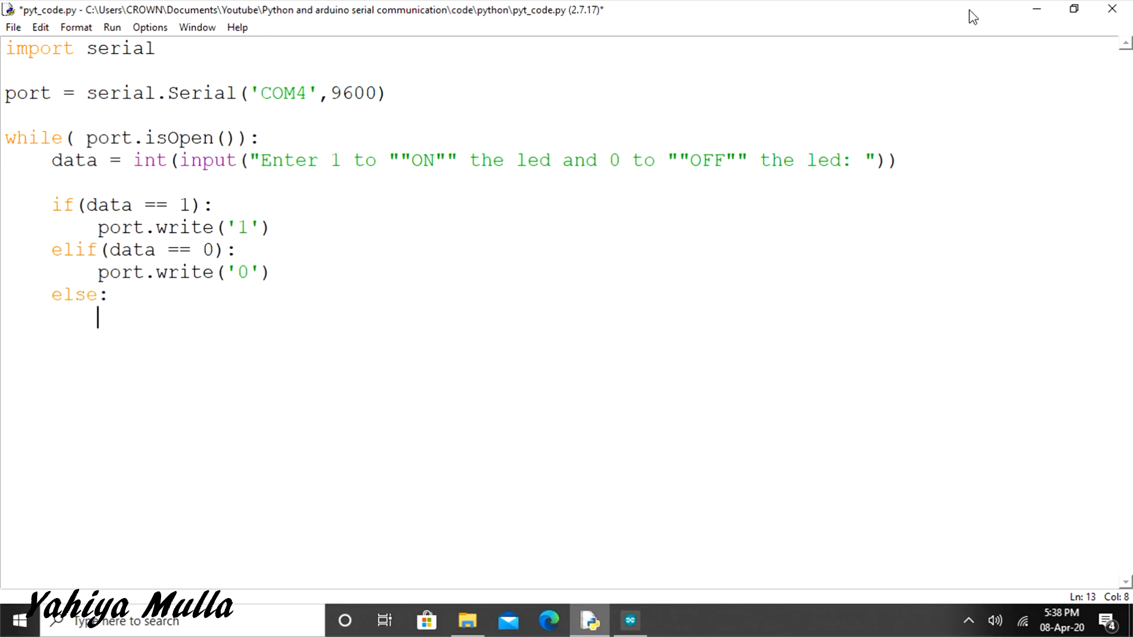
type("print('In")
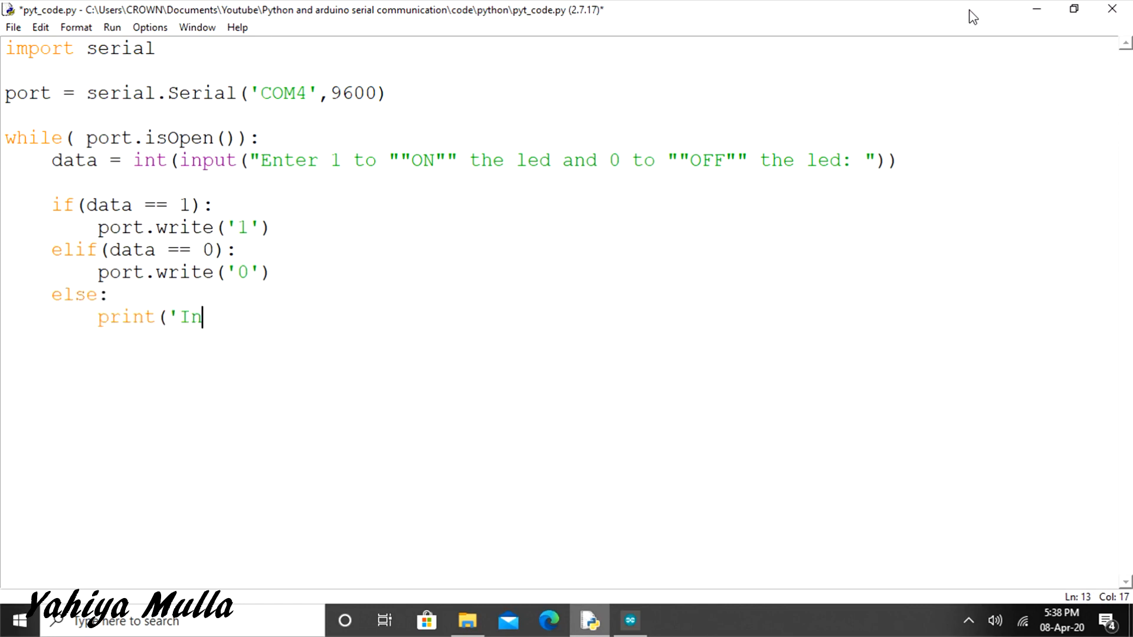
type("valid input!!!!!")
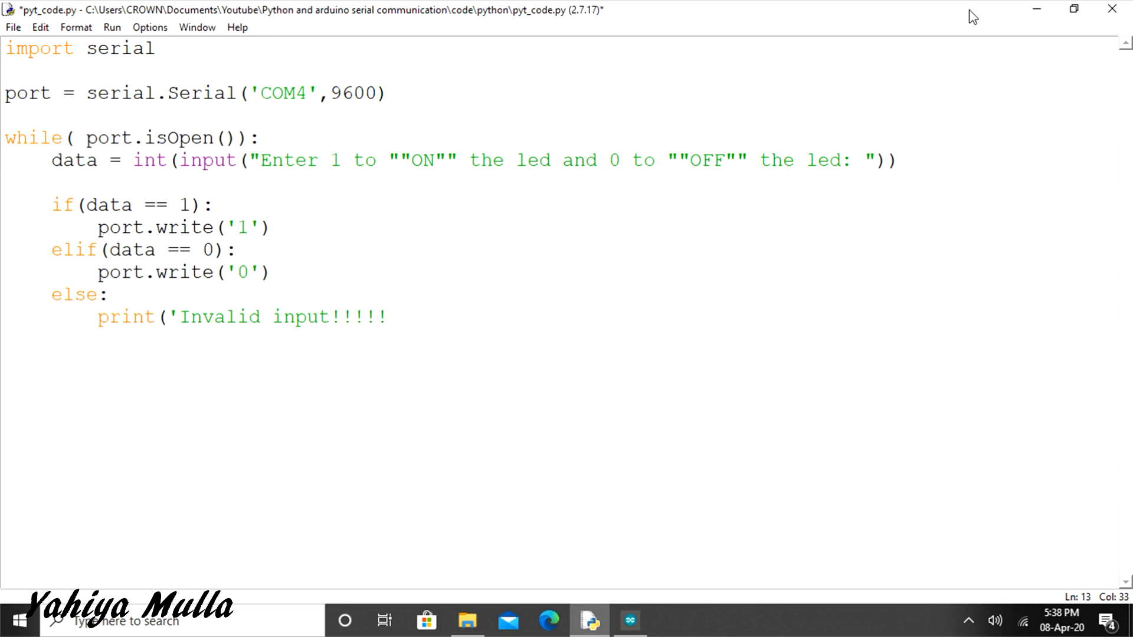
key("ctrl+s")
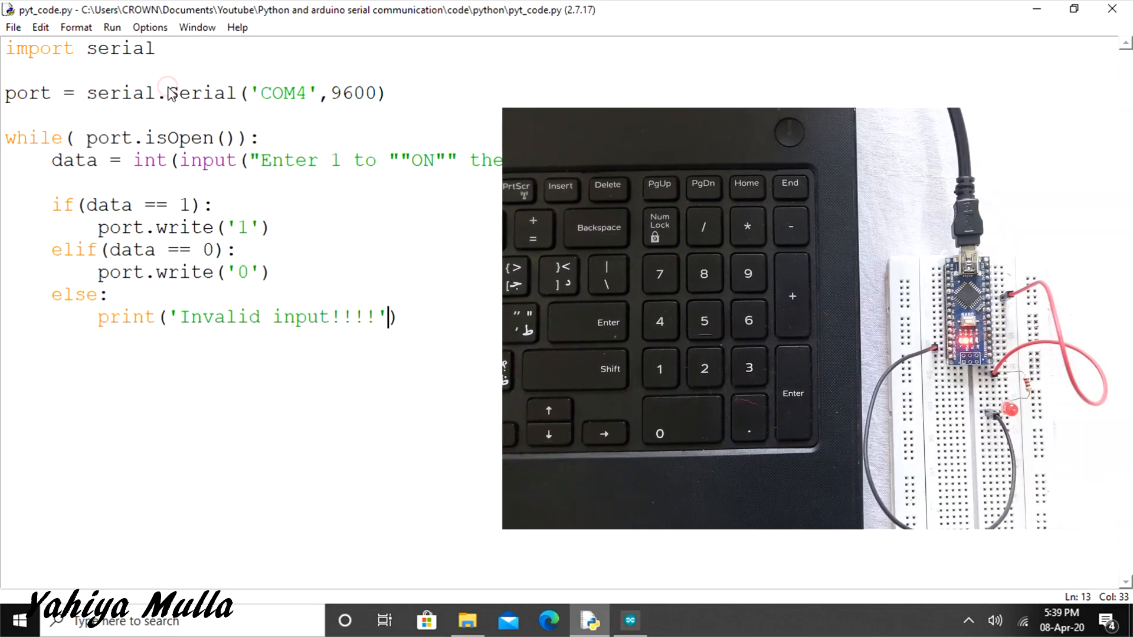
Run the module with F5, send 1 to switch the LED on, then enter 0.
key("F5")
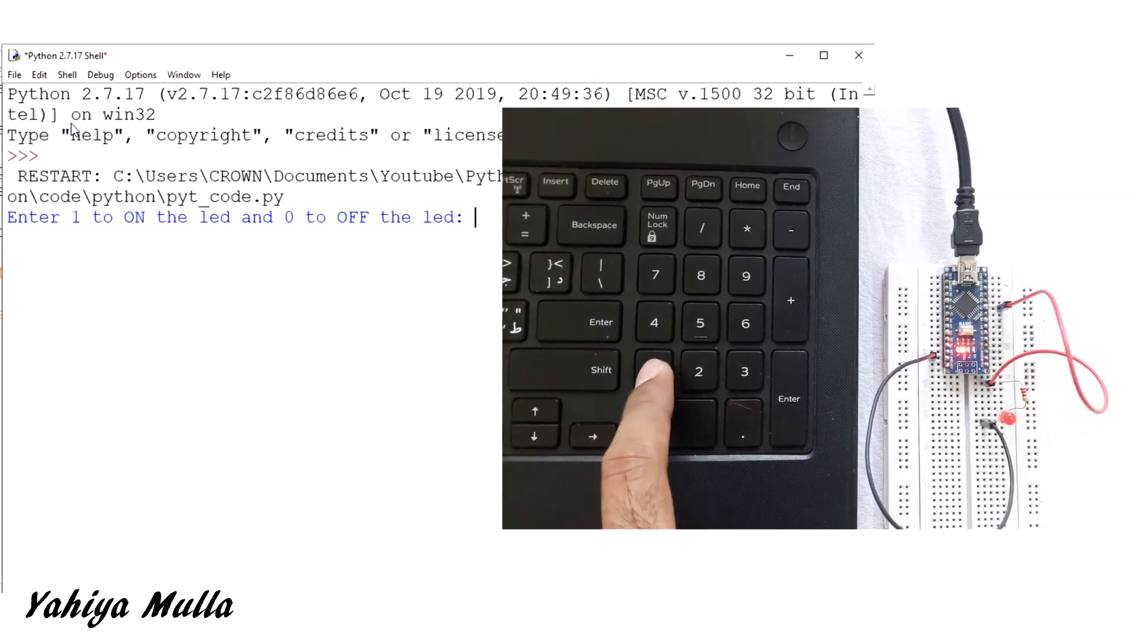
key("Enter")
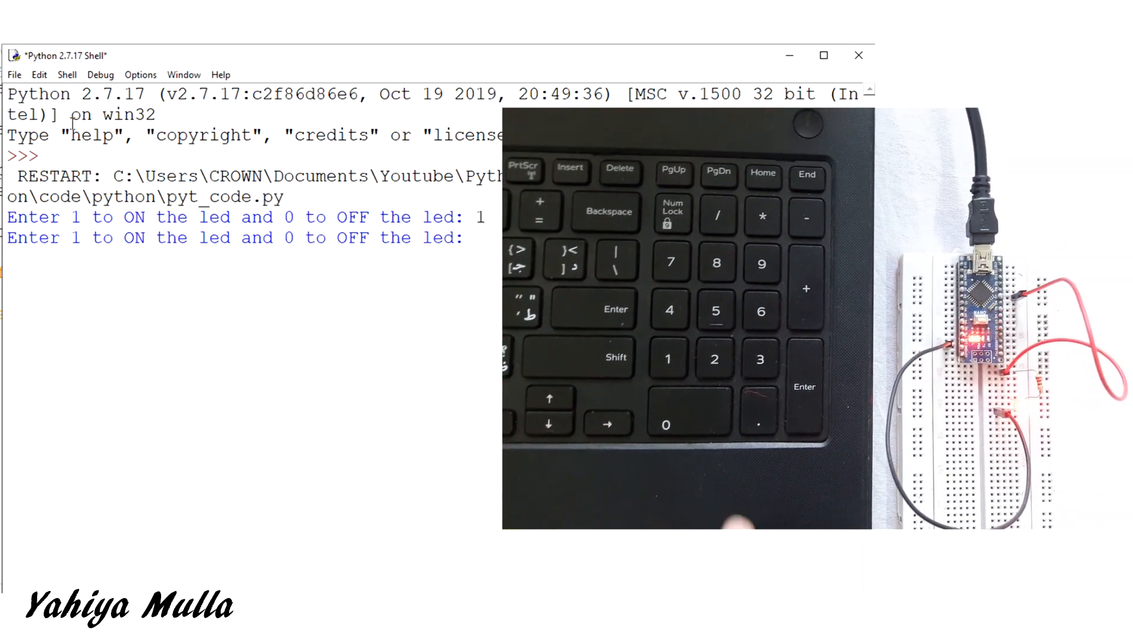
type("0")
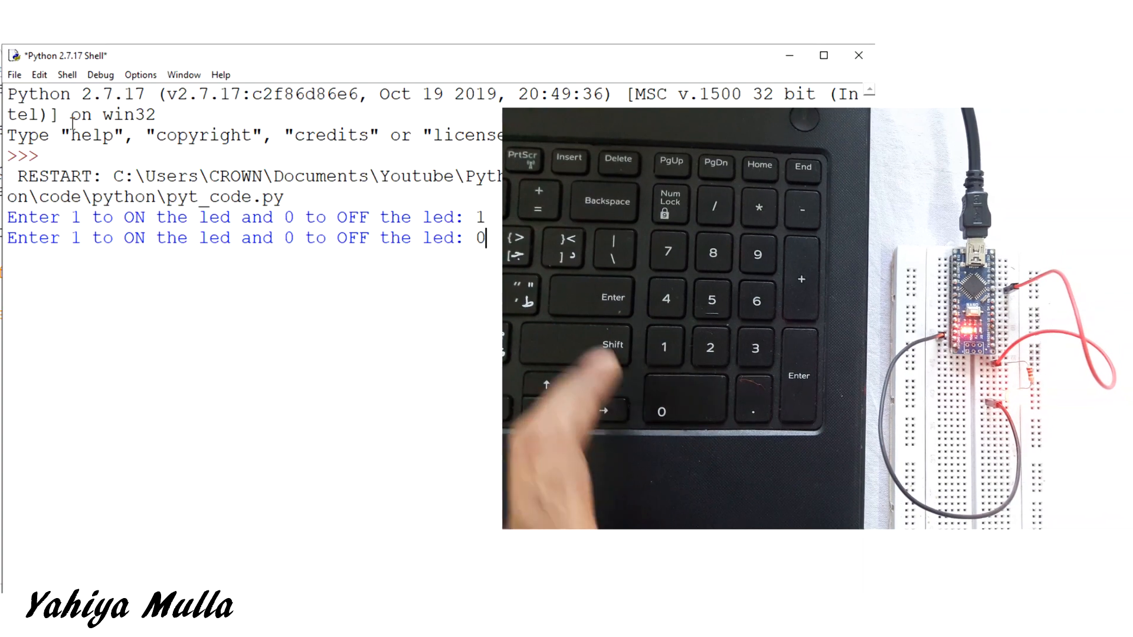